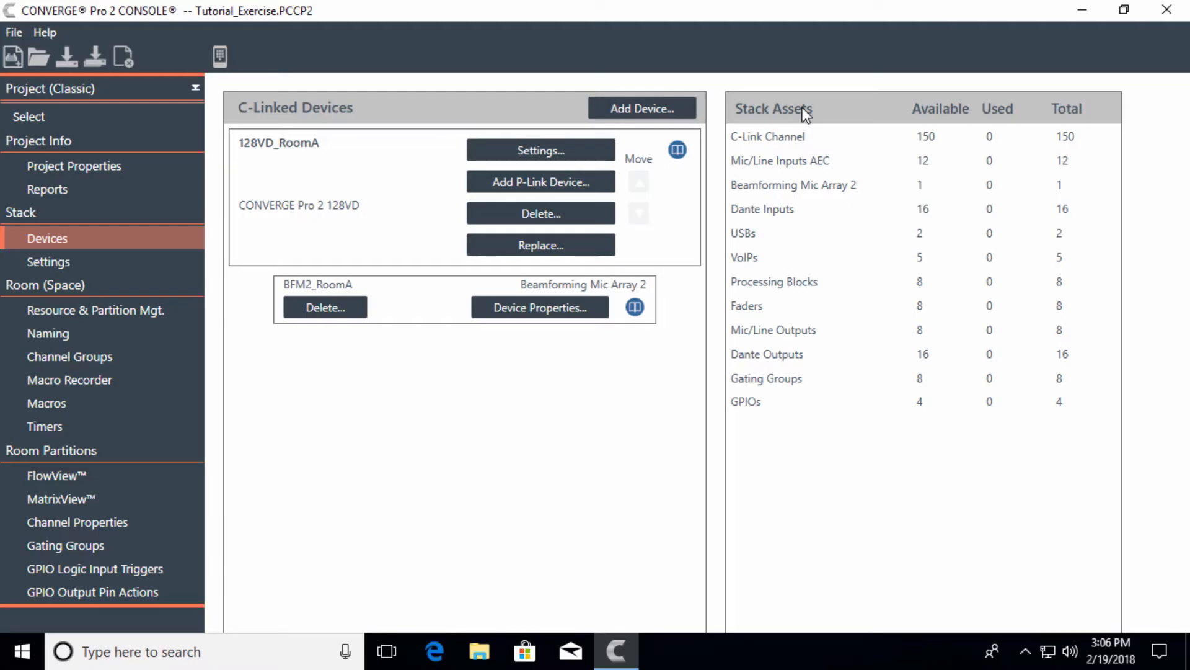
mouse_move(806, 120)
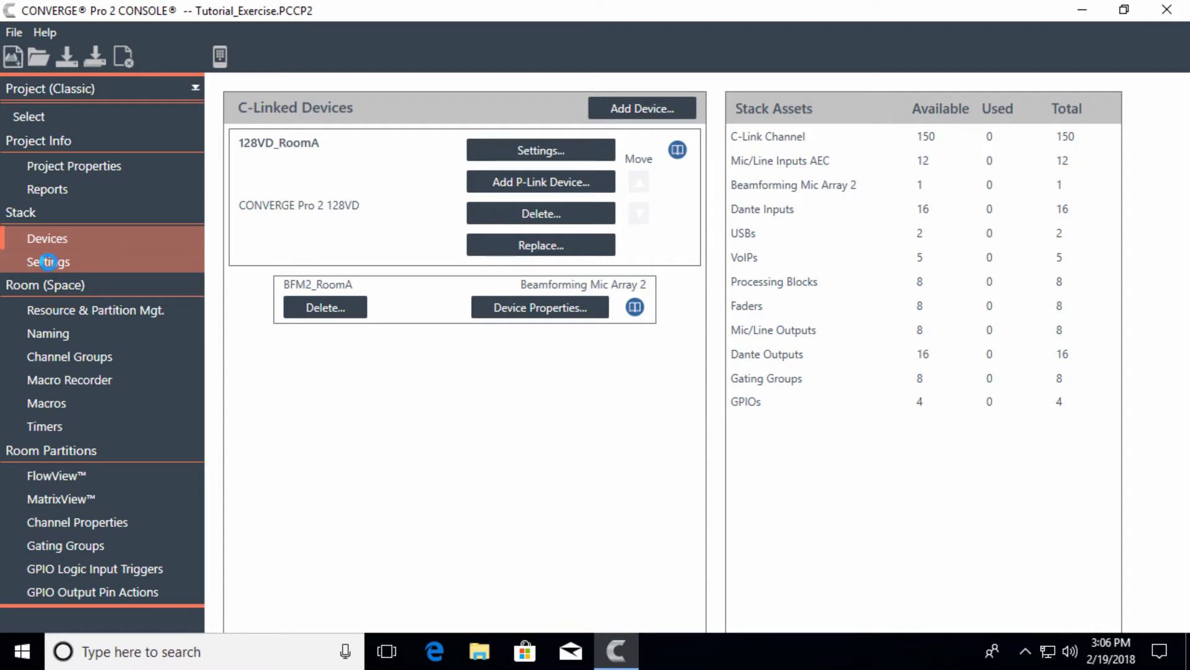
- Open Stack > Settings to view username, network time, time zone and SMTP options
click(47, 261)
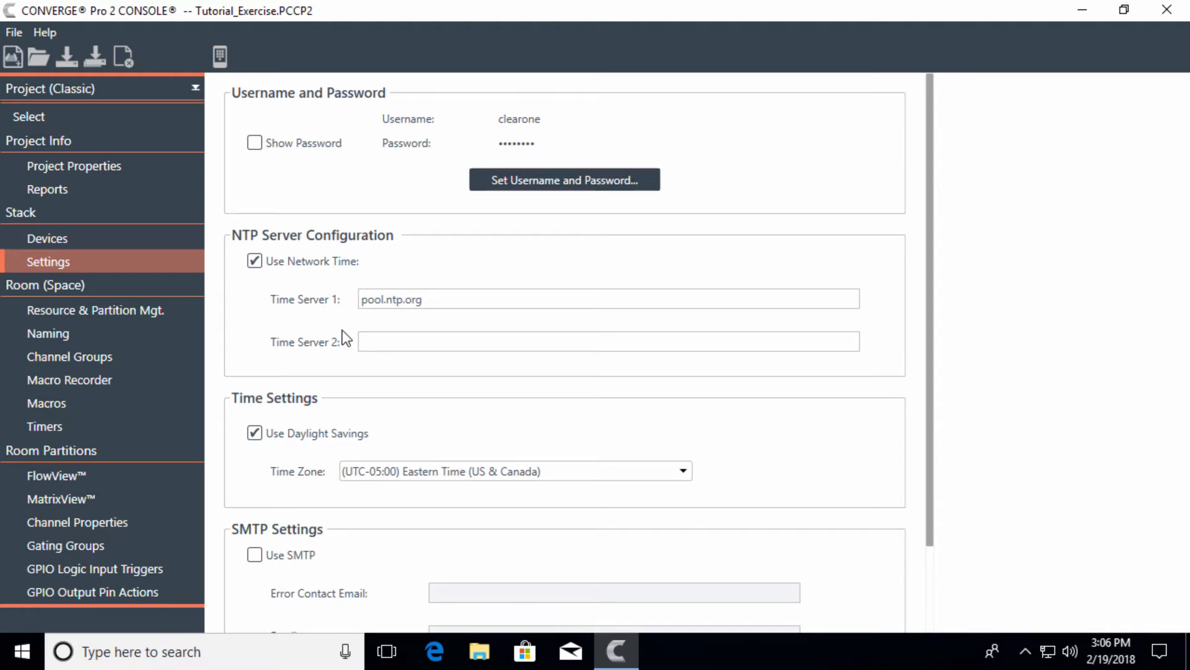
mouse_move(633, 368)
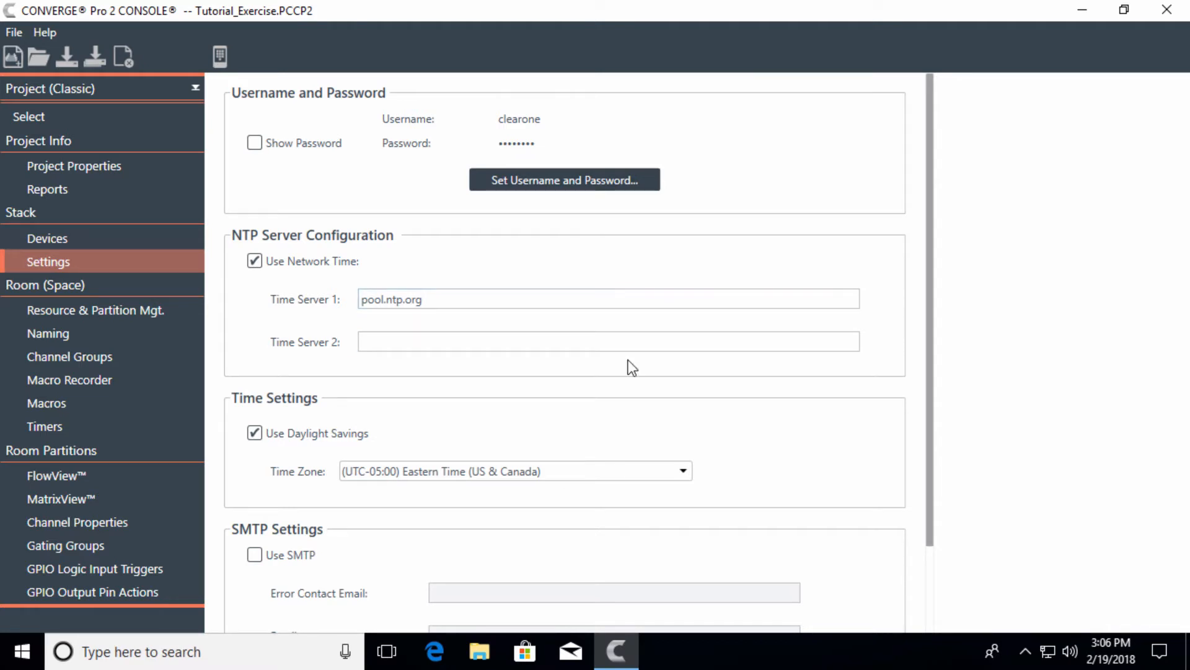
mouse_move(247, 368)
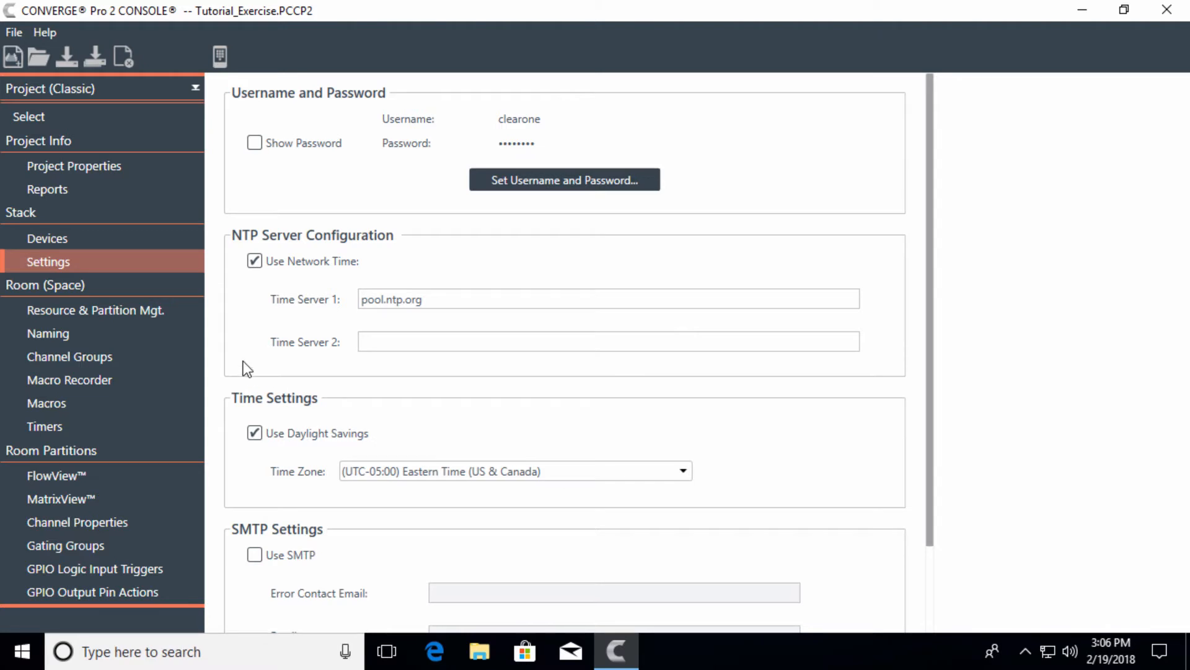
mouse_move(144, 317)
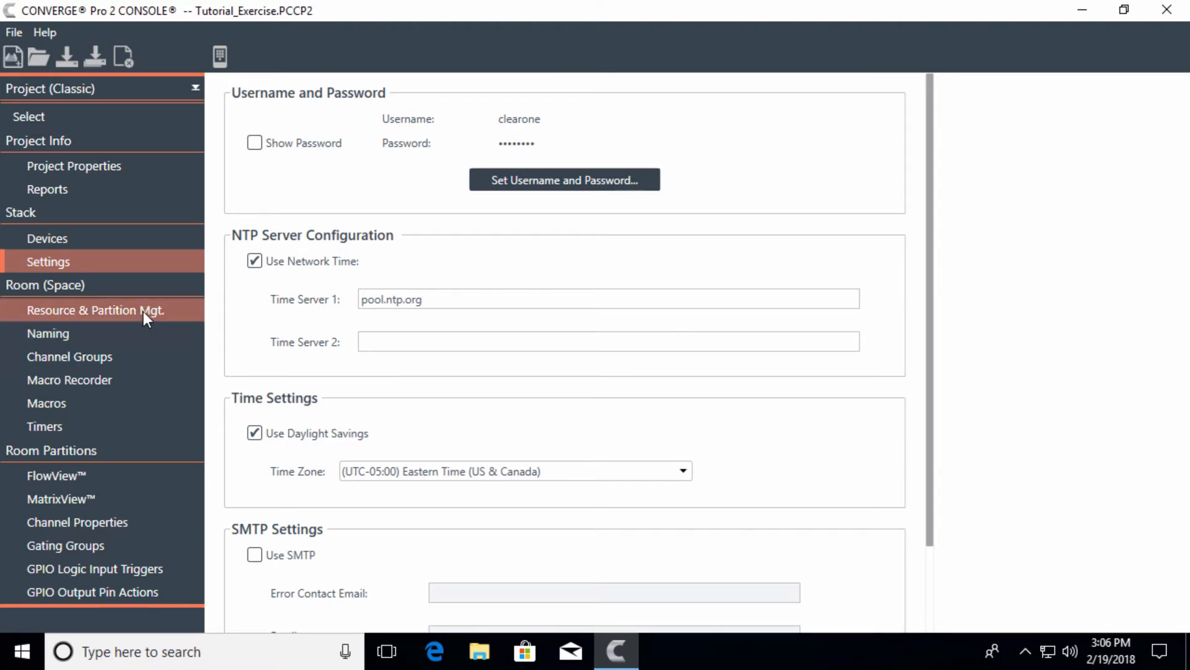
mouse_move(53, 312)
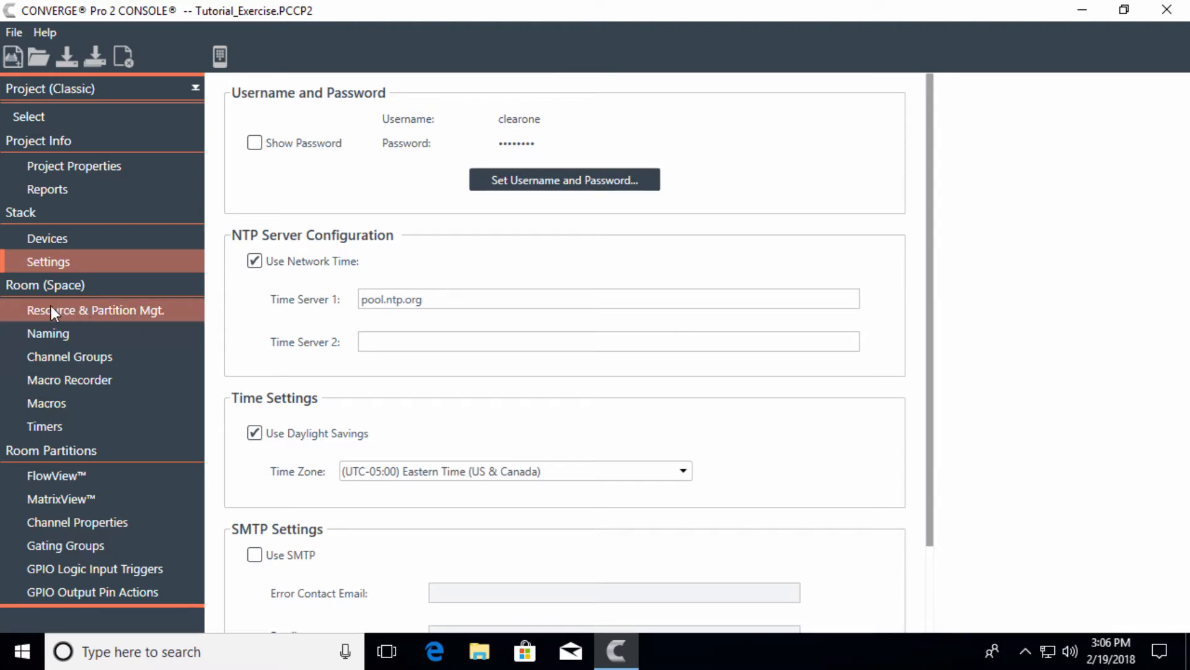
- In Resource & Partition Mgt., rename partition Part_A to RoomA
click(94, 310)
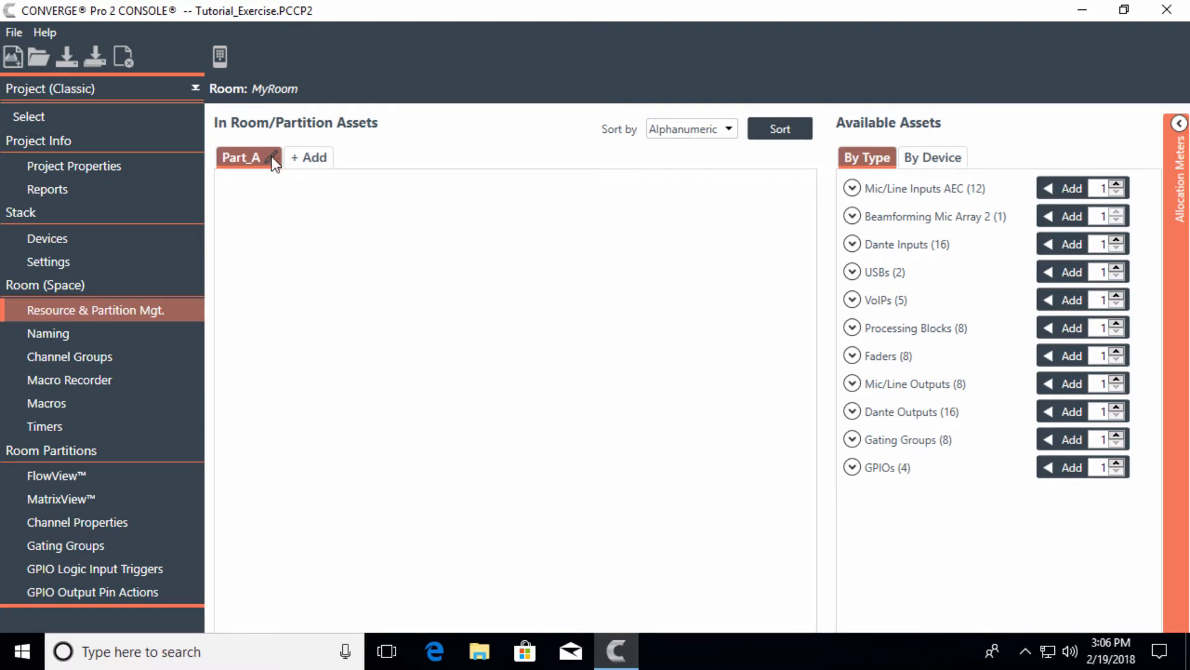
click(273, 160)
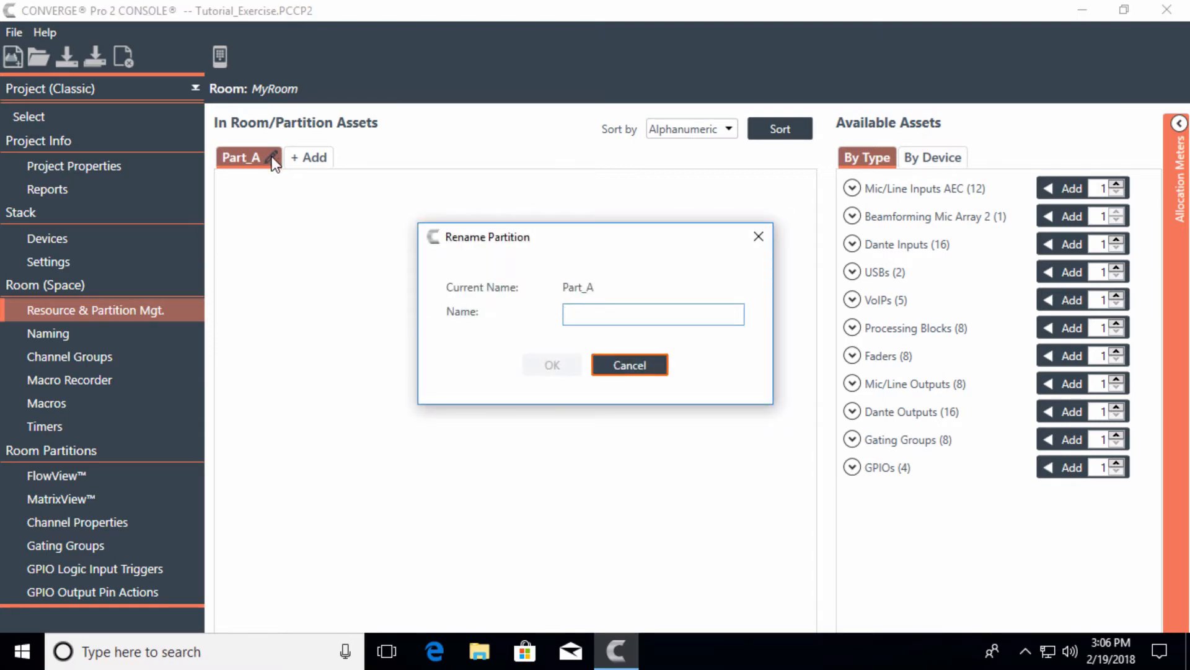
text(RoomA)
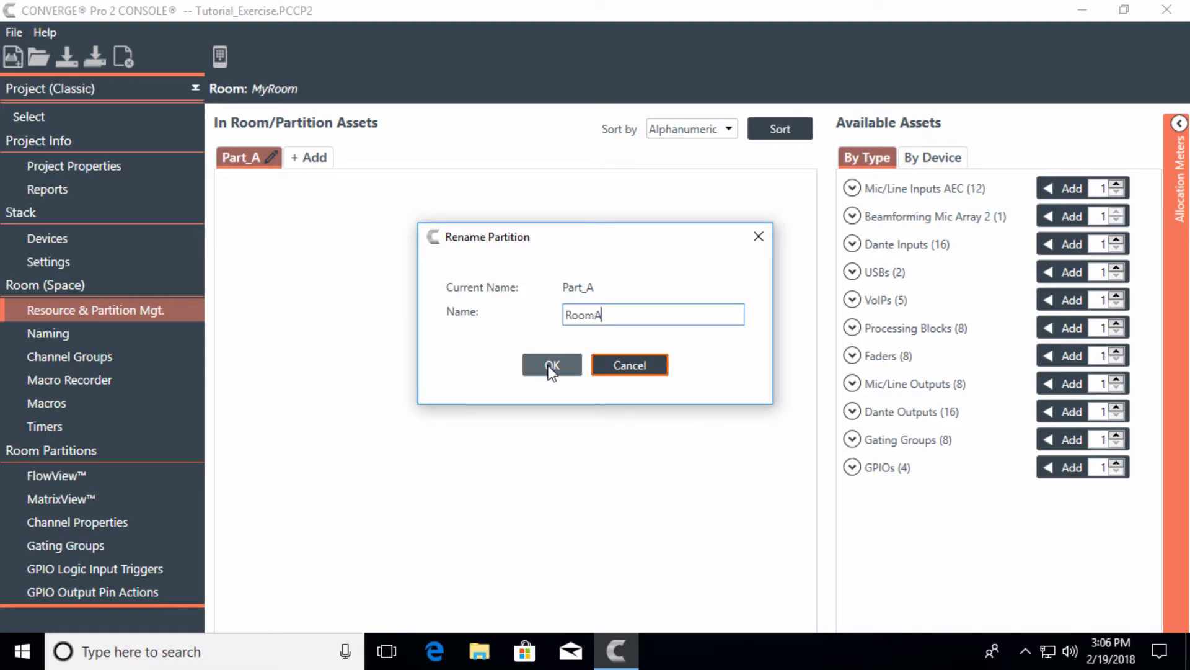
click(551, 364)
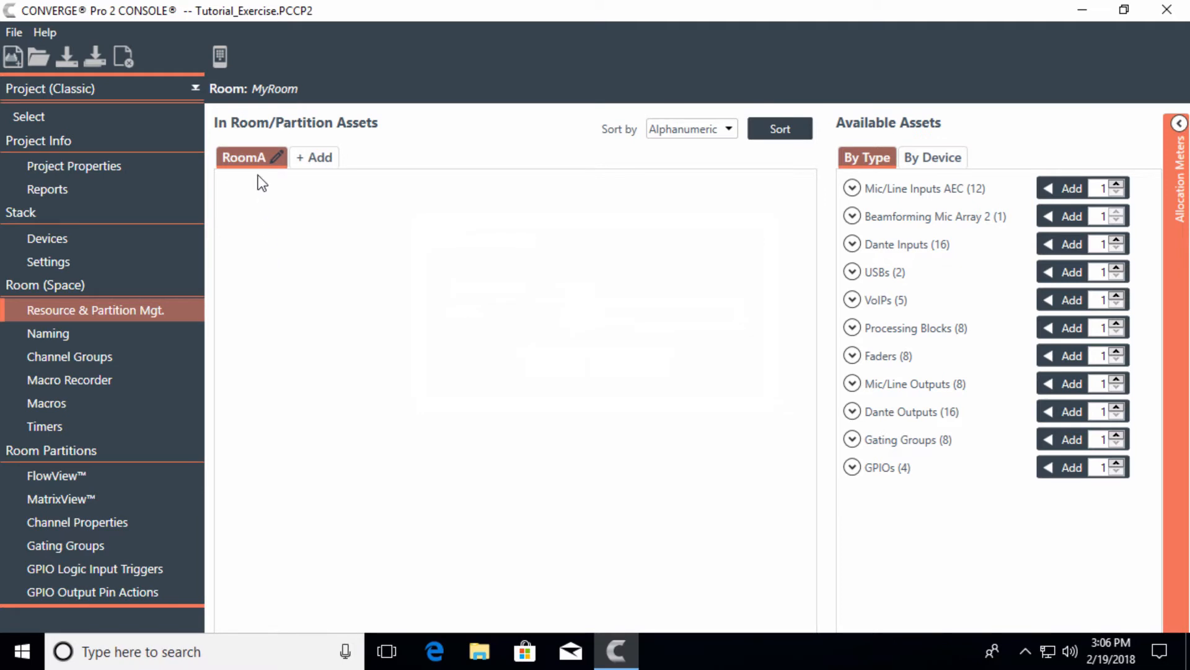
mouse_move(258, 182)
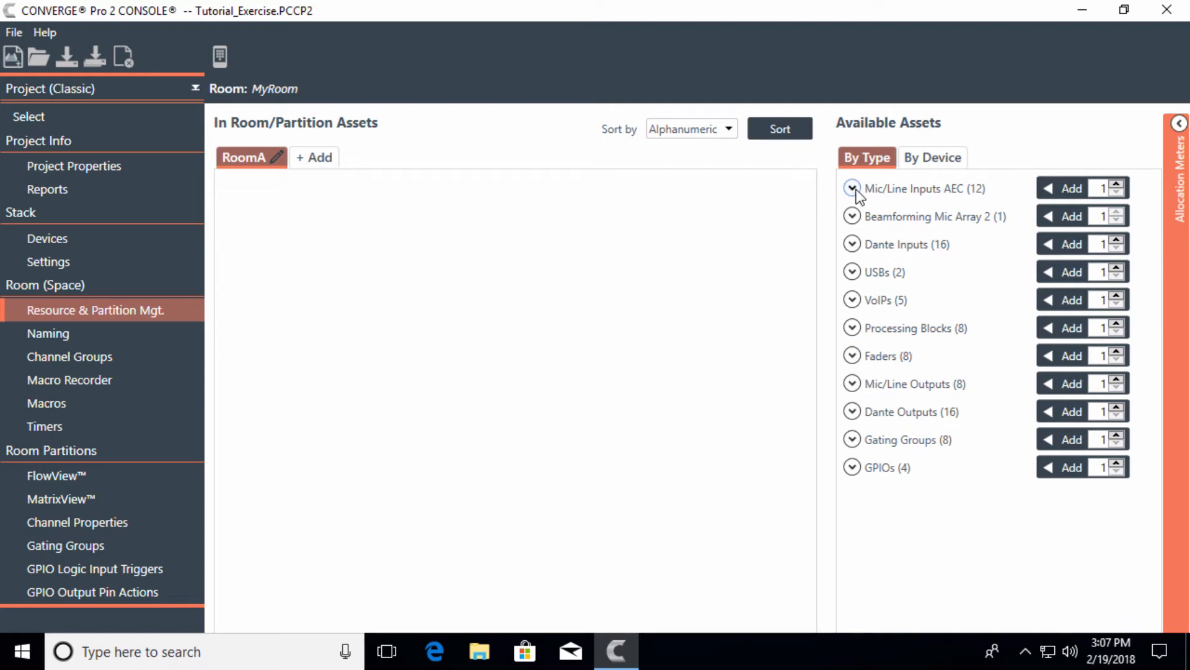
- Add MicLineInAEC 1 and MicLineInAEC 2 from Mic/Line Inputs AEC to RoomA
click(852, 189)
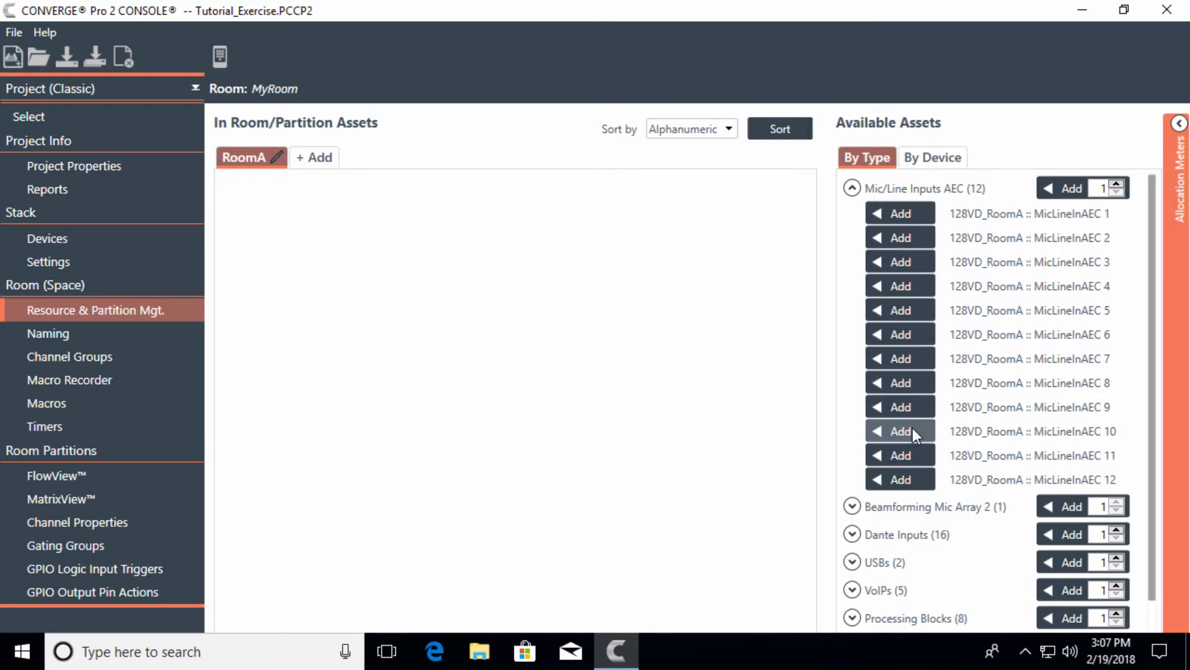
mouse_move(900, 214)
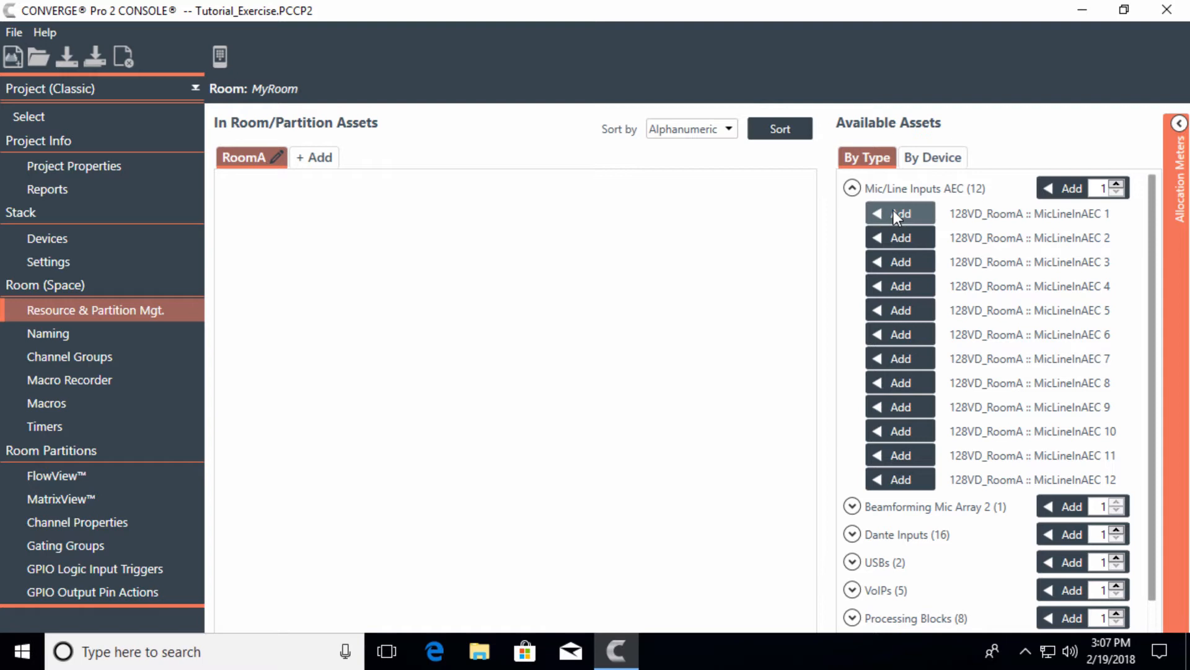
click(899, 213)
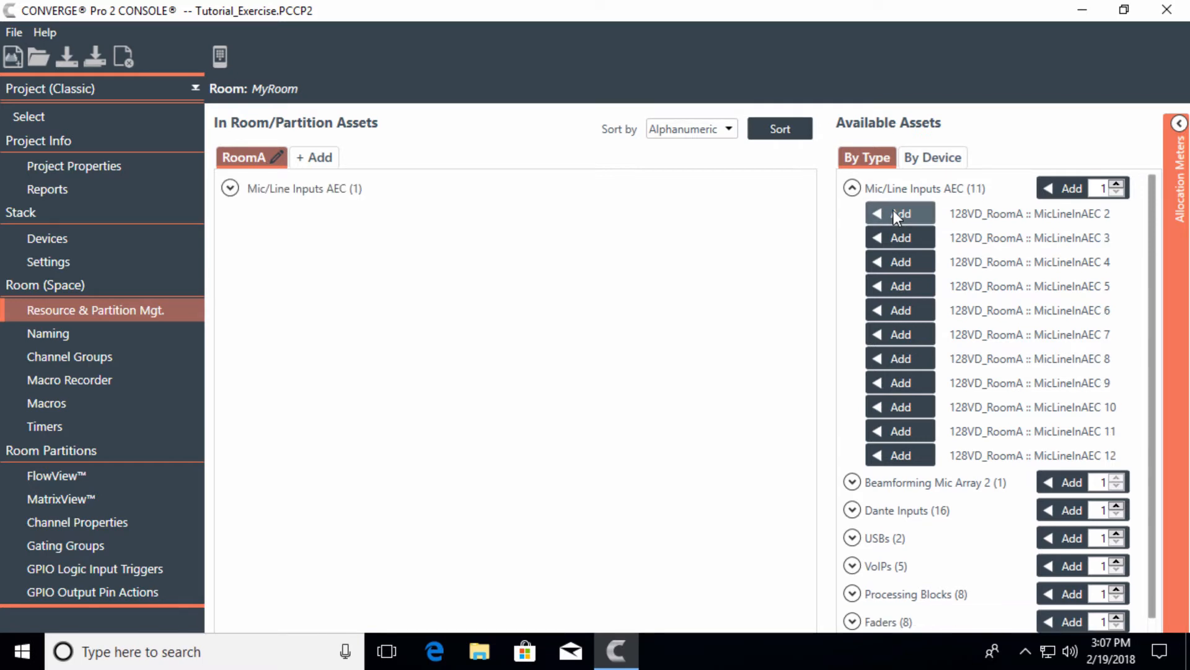
click(899, 213)
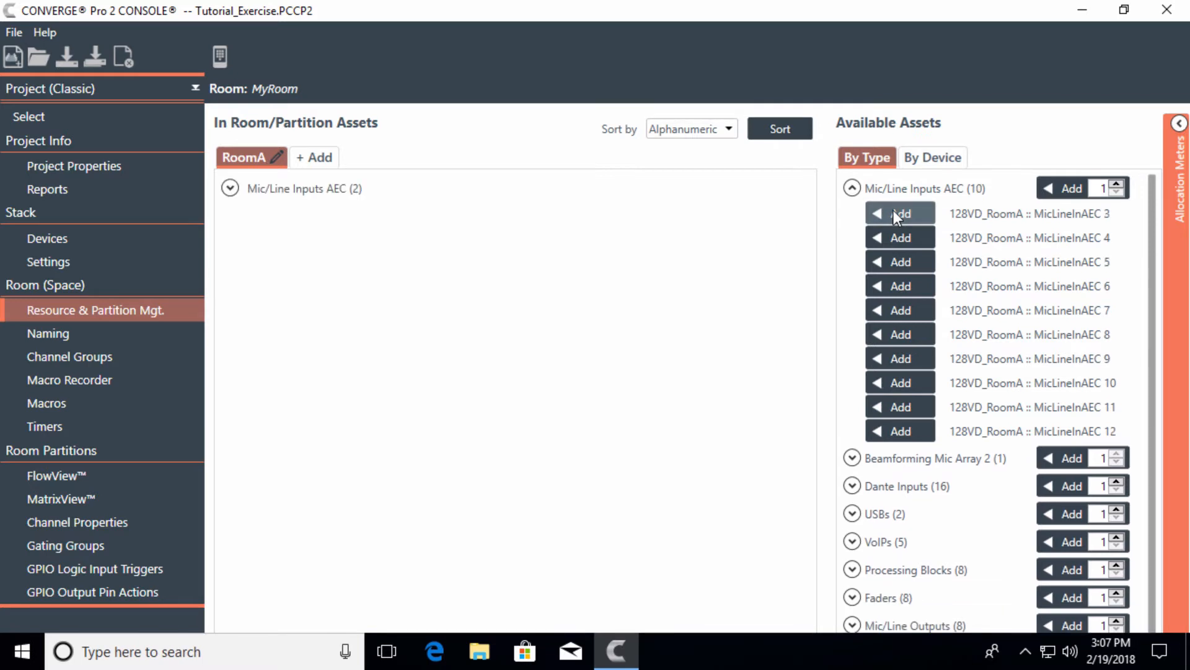
click(851, 188)
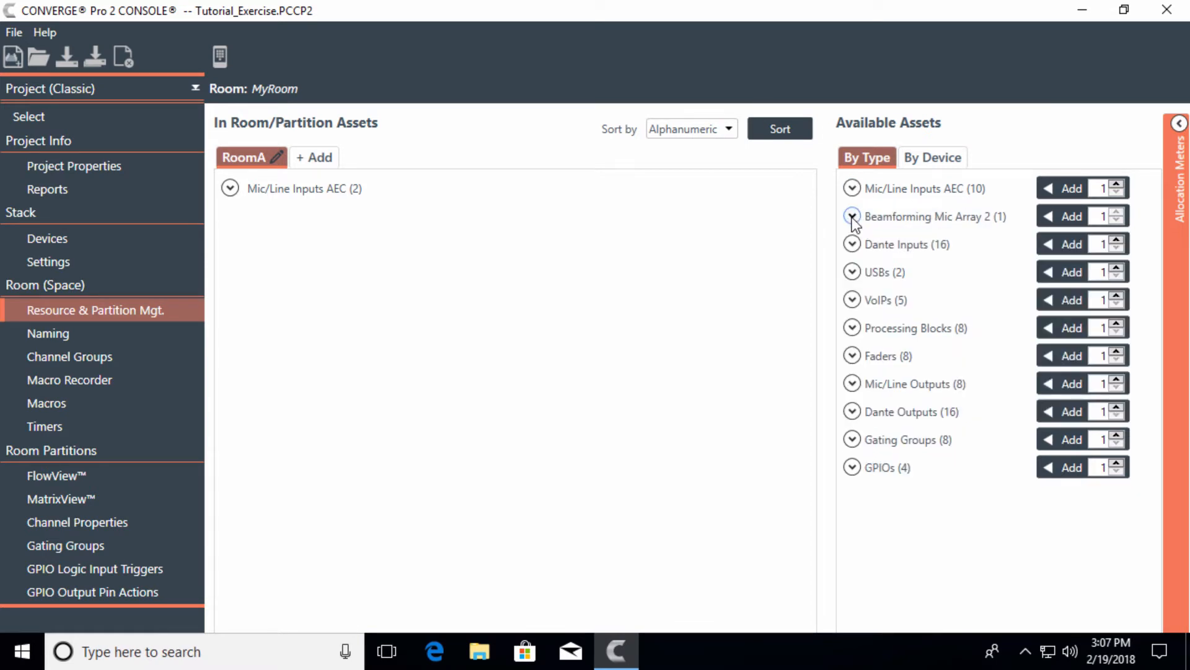
- Check Stack > Devices, confirming 2 of 12 Mic/Line AEC inputs are used
click(852, 216)
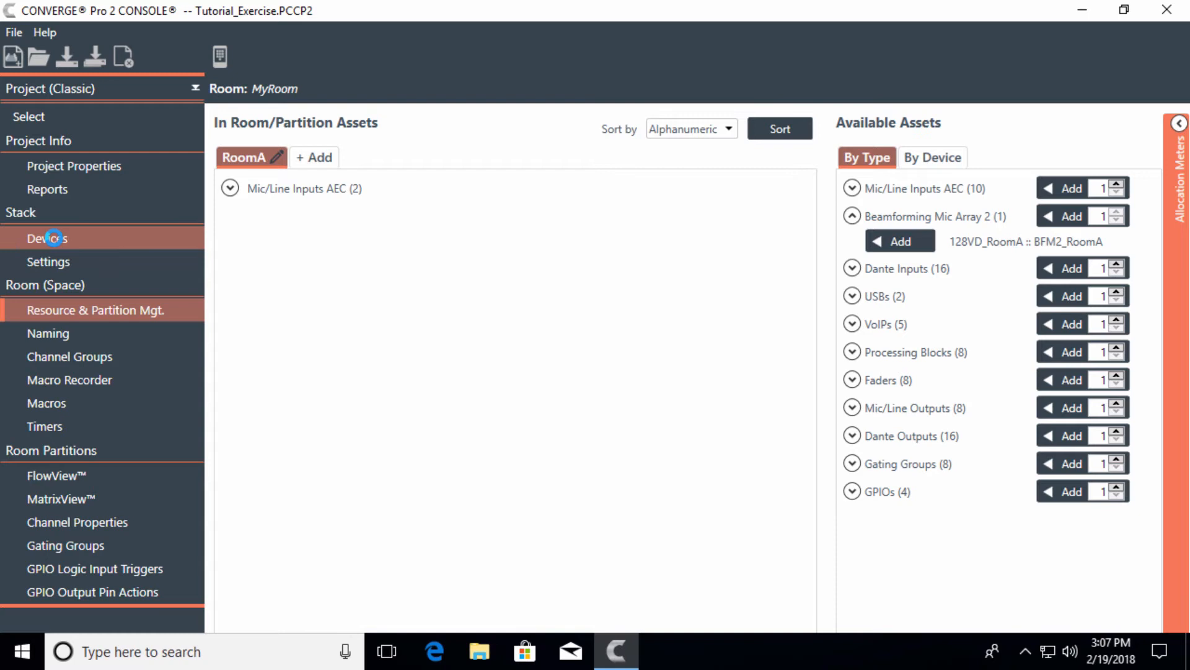
click(48, 237)
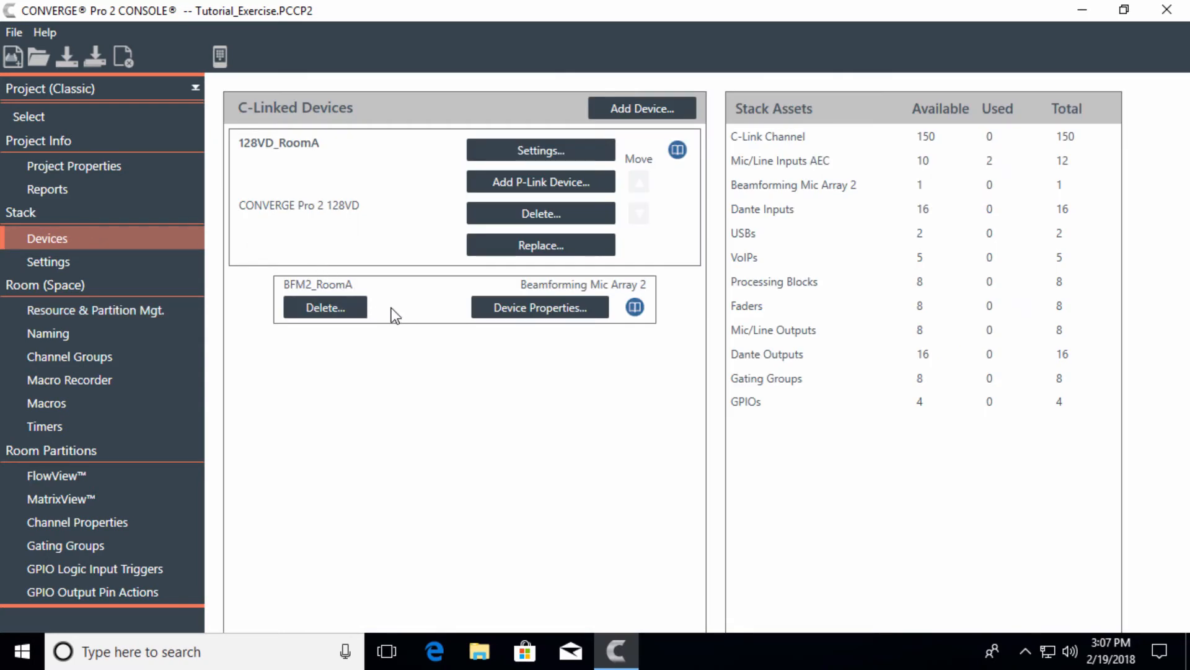
mouse_move(403, 314)
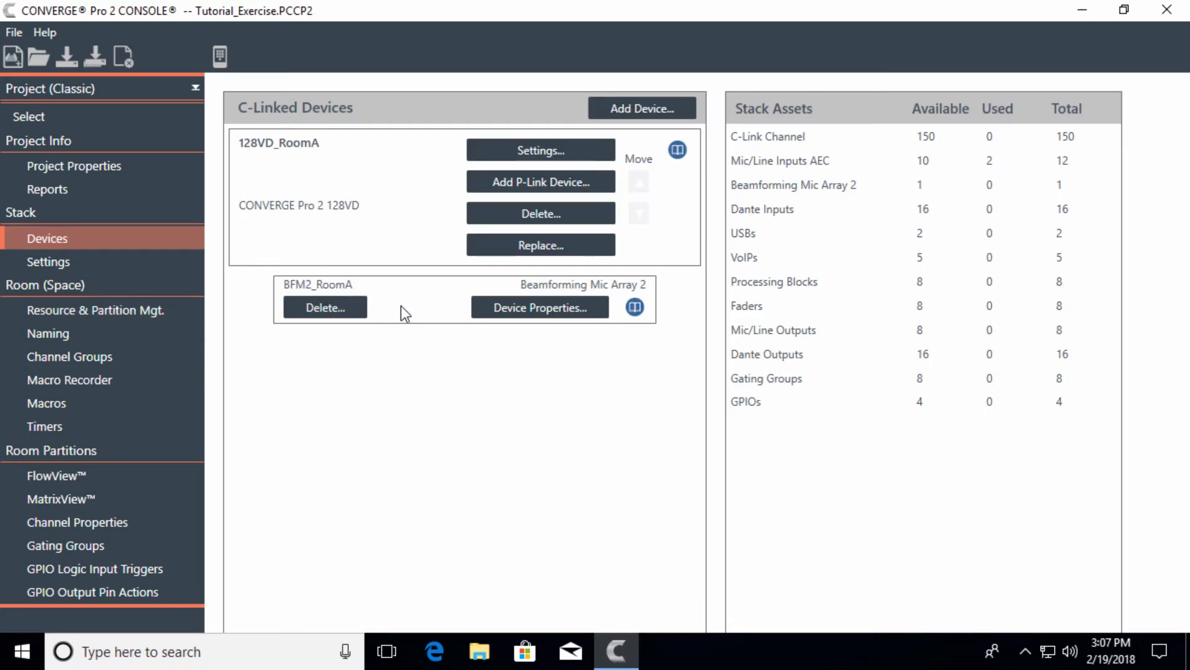
mouse_move(431, 311)
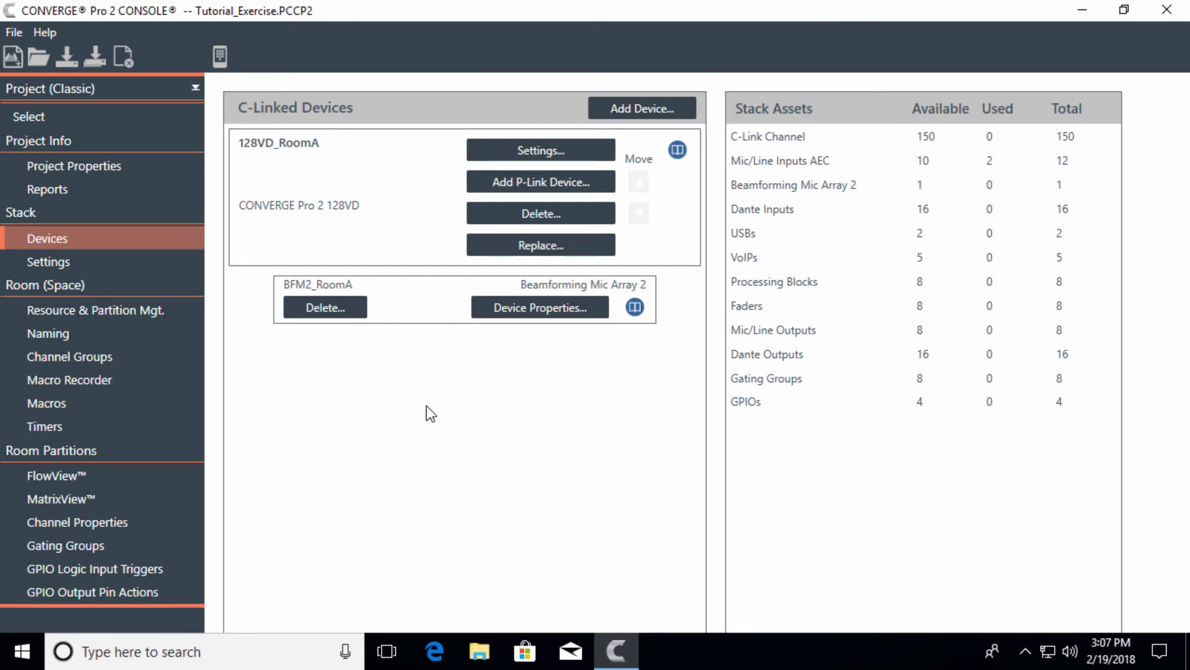
mouse_move(417, 350)
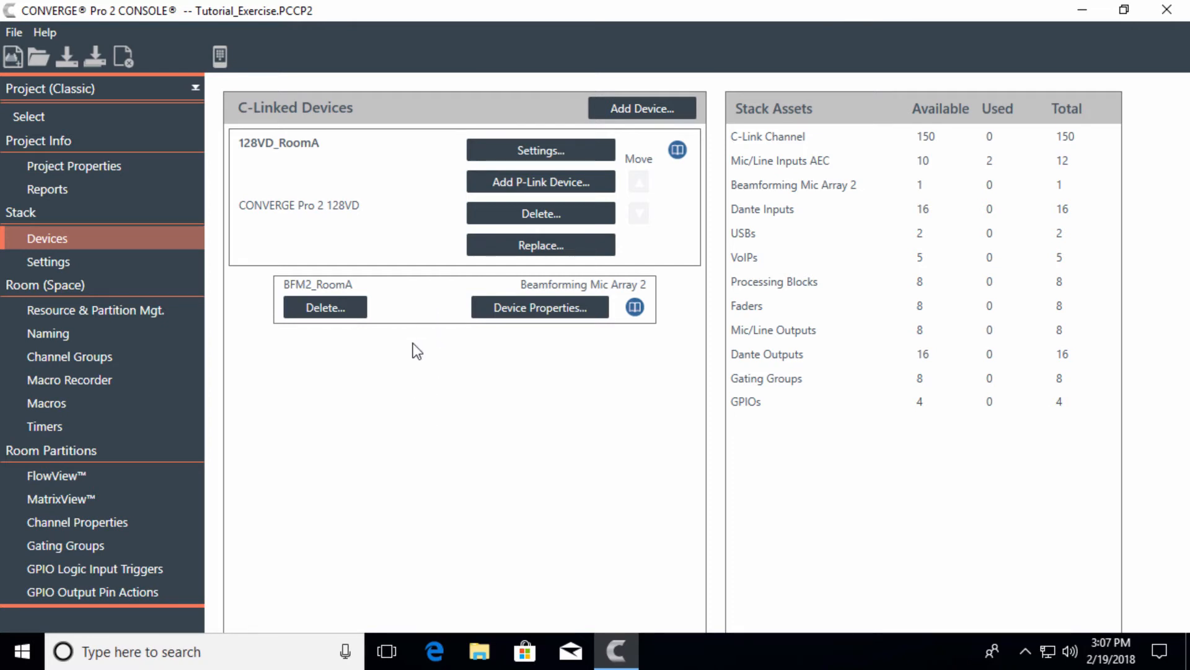
mouse_move(409, 345)
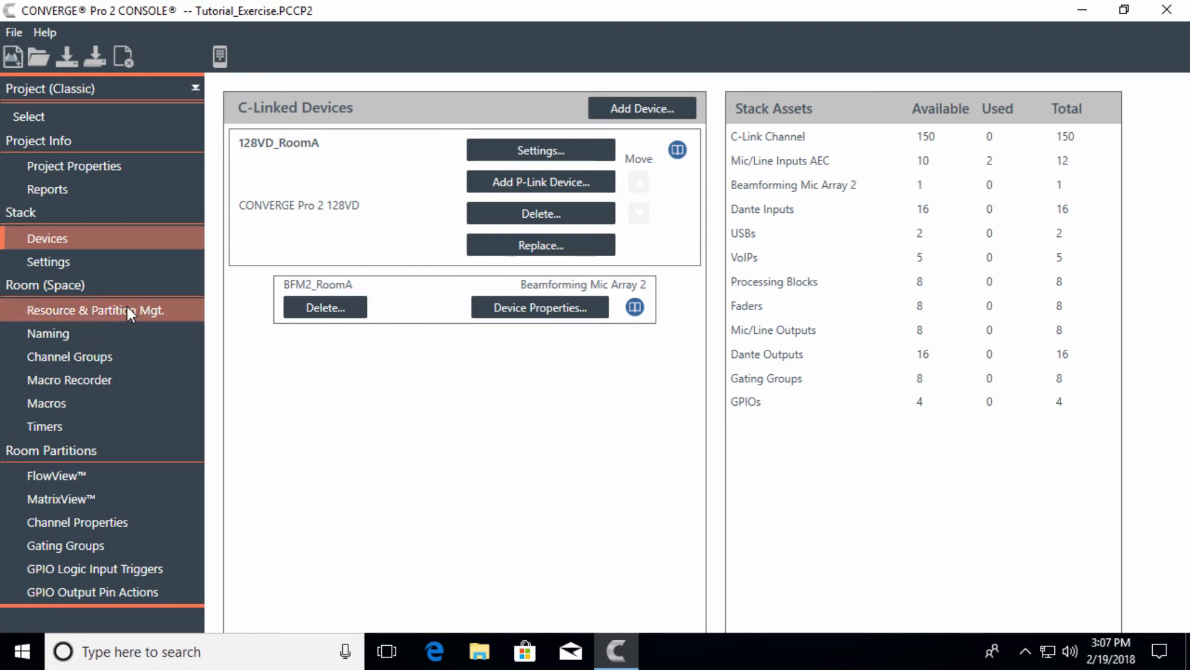
- Add Beamforming Mic Array 2 (128VD_RoomA :: BFM2_RoomA) to RoomA from Resource & Partition Mgt
click(94, 310)
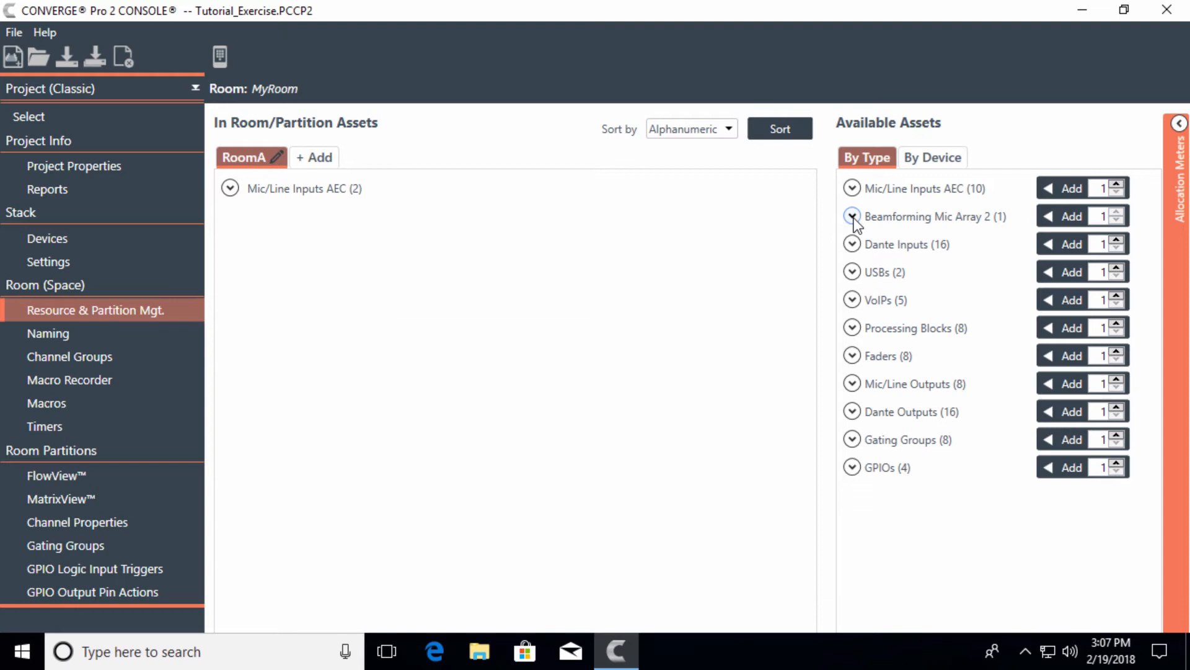
click(852, 217)
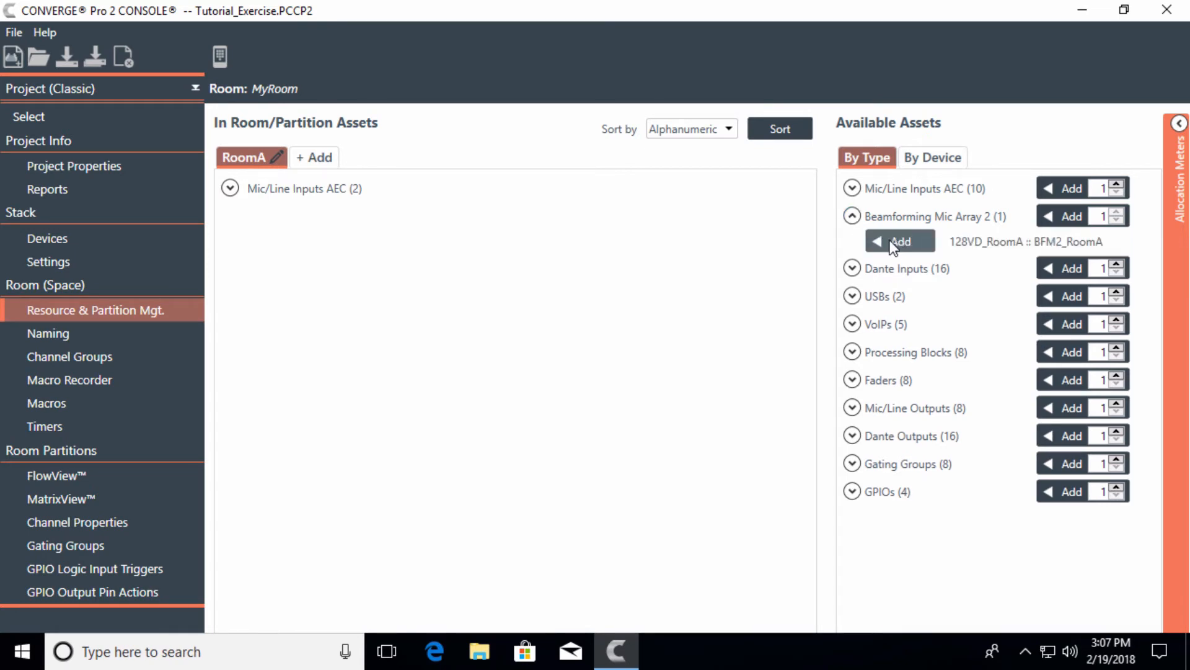
click(899, 241)
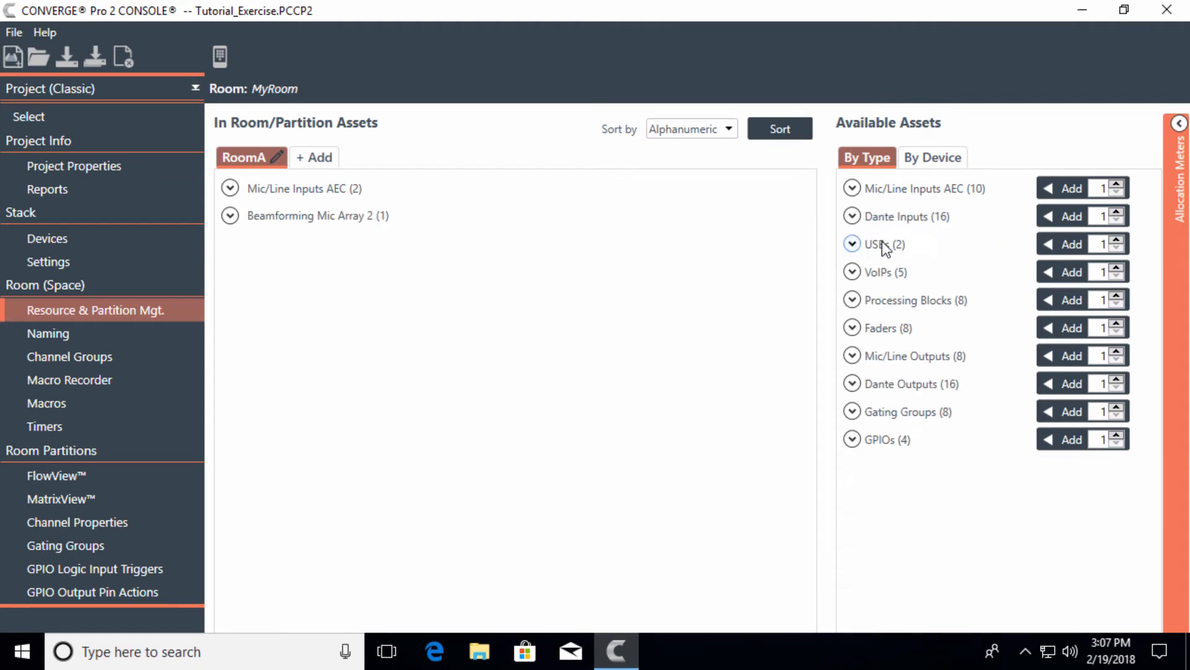
mouse_move(389, 242)
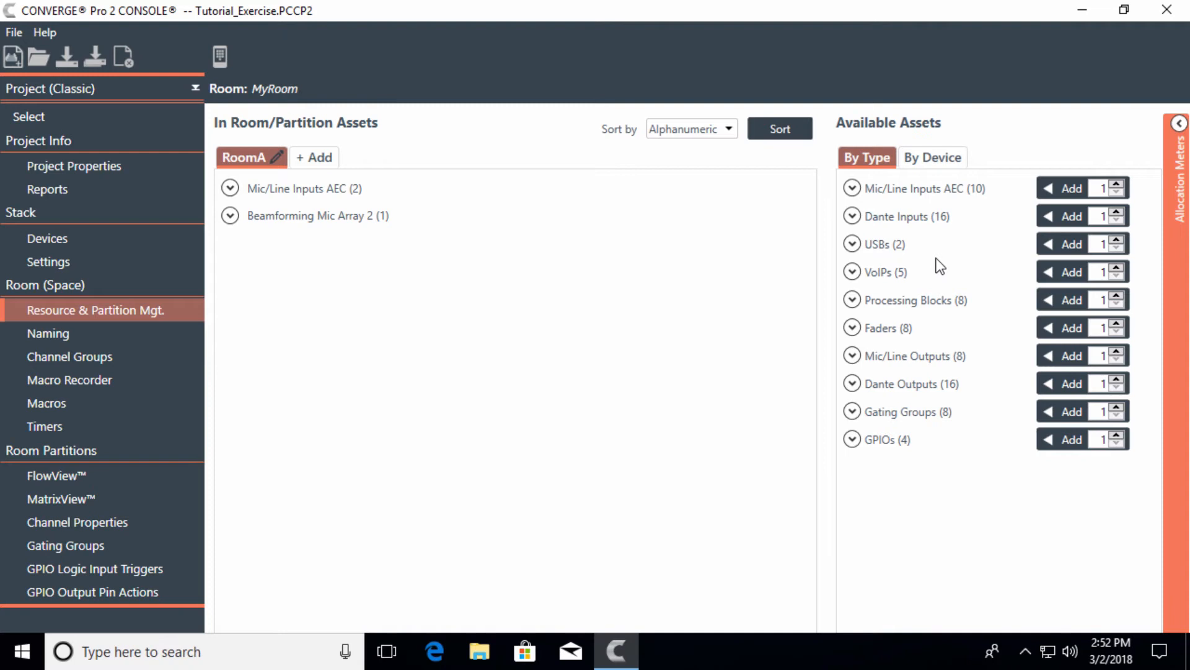
- Add USB 1 L and USB 1 R channels to RoomA, then collapse its USB list
click(851, 244)
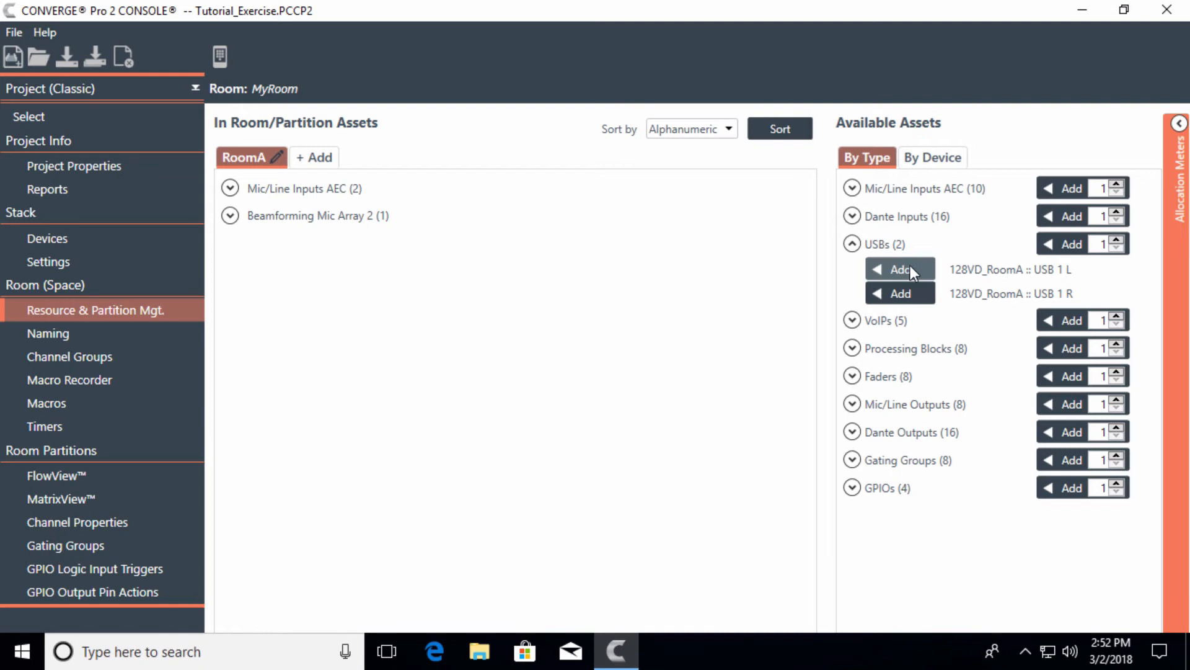
mouse_move(901, 294)
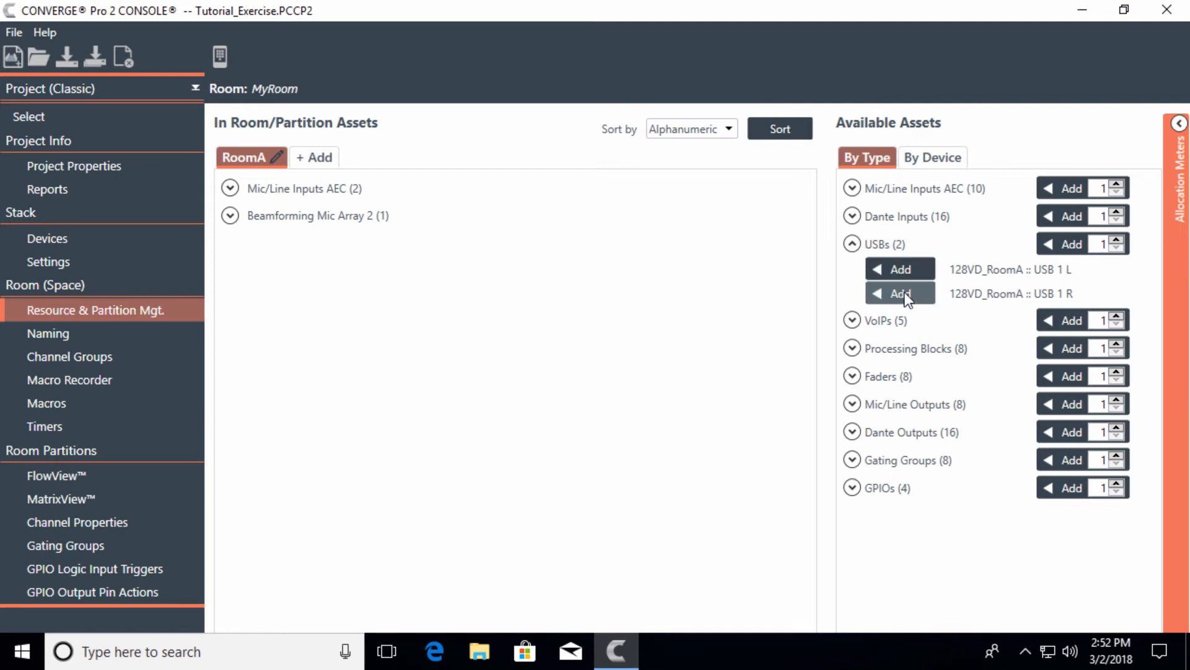
mouse_move(884, 271)
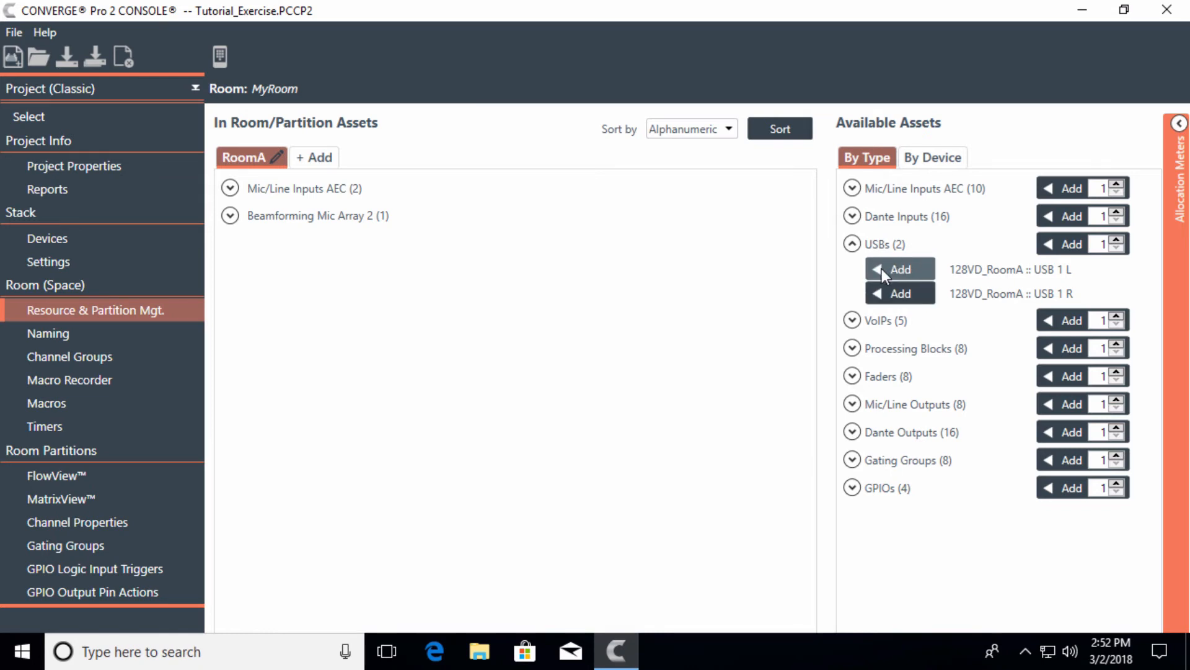
mouse_move(891, 280)
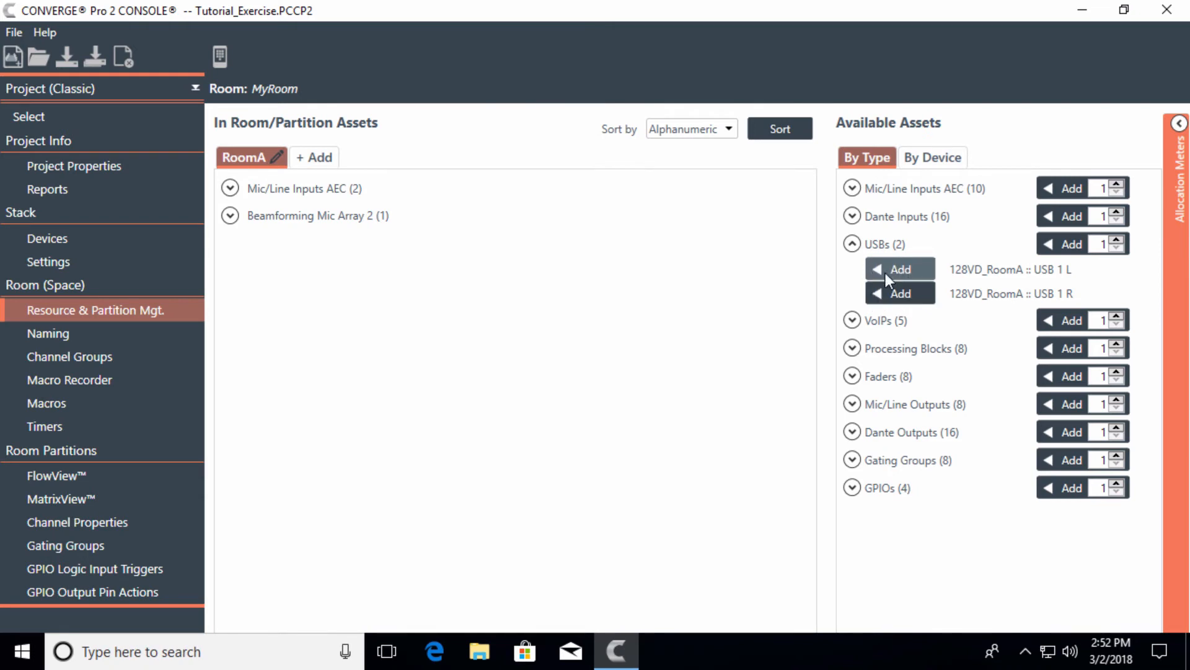
mouse_move(894, 274)
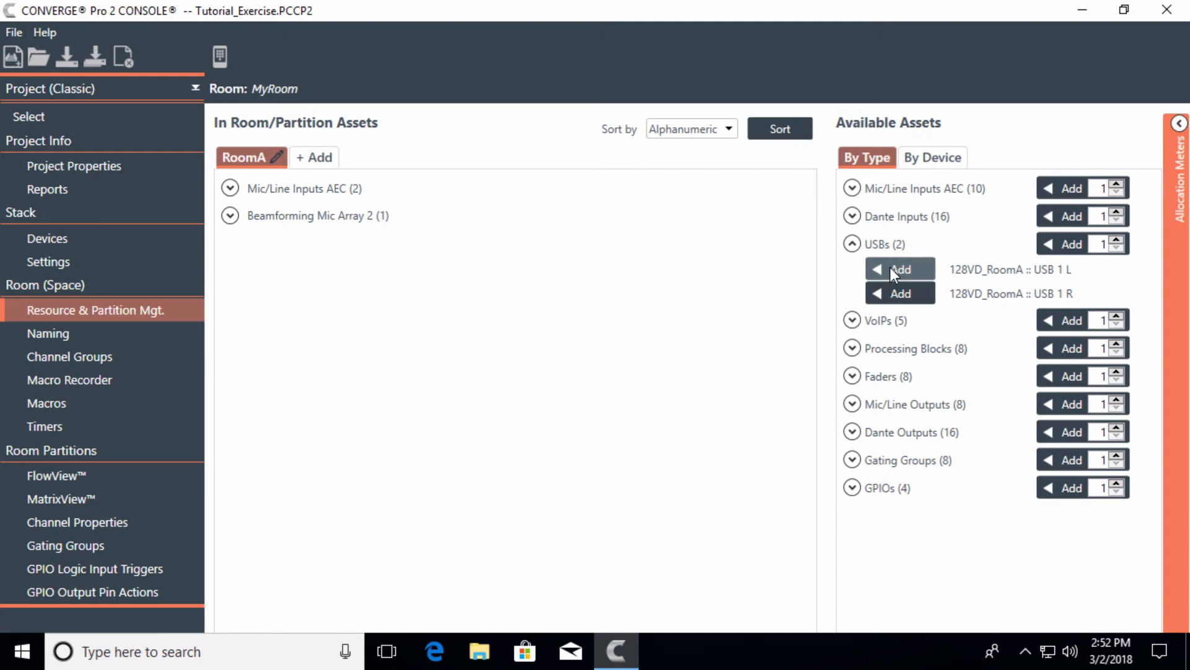
click(900, 270)
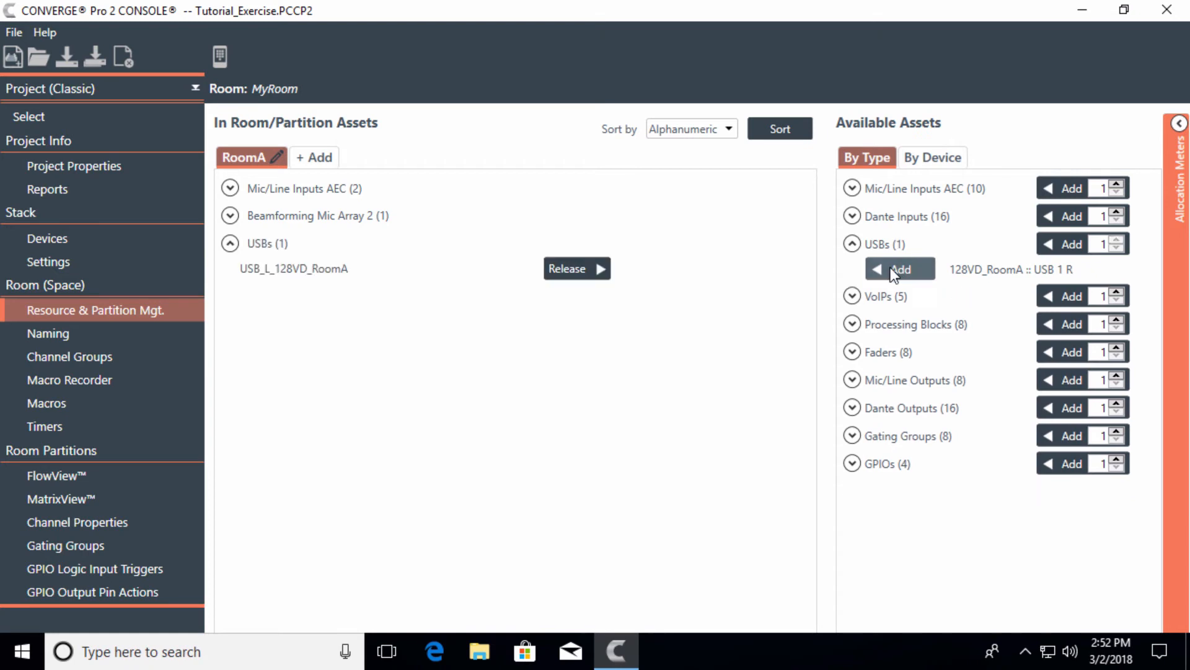
click(901, 268)
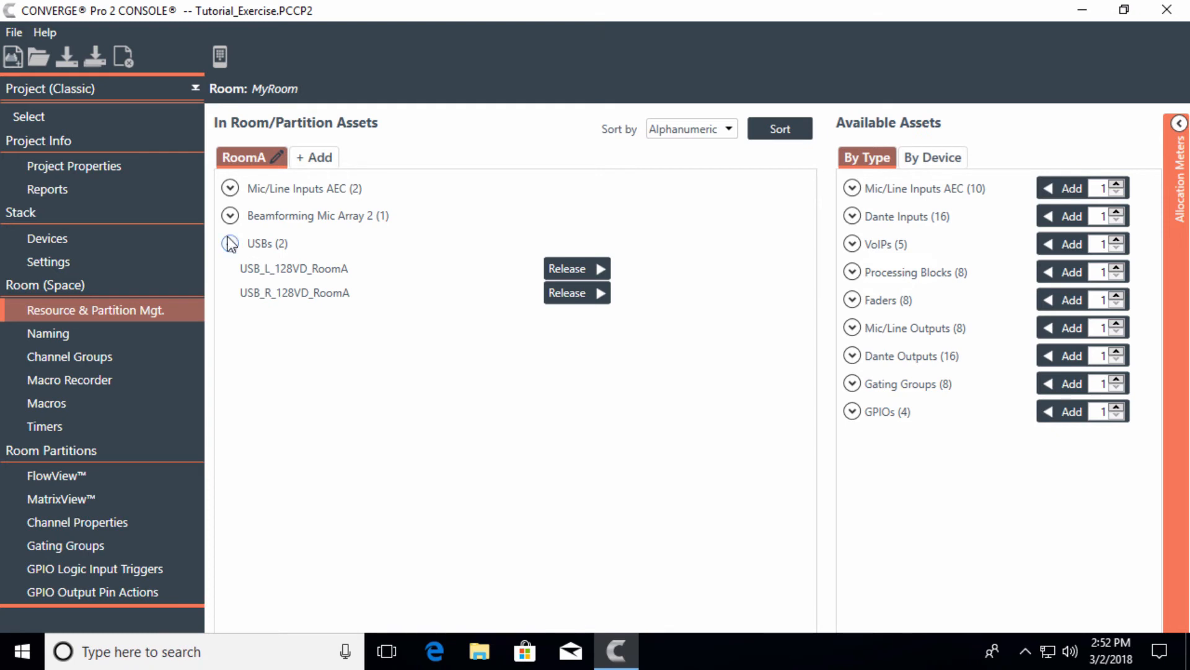
click(230, 243)
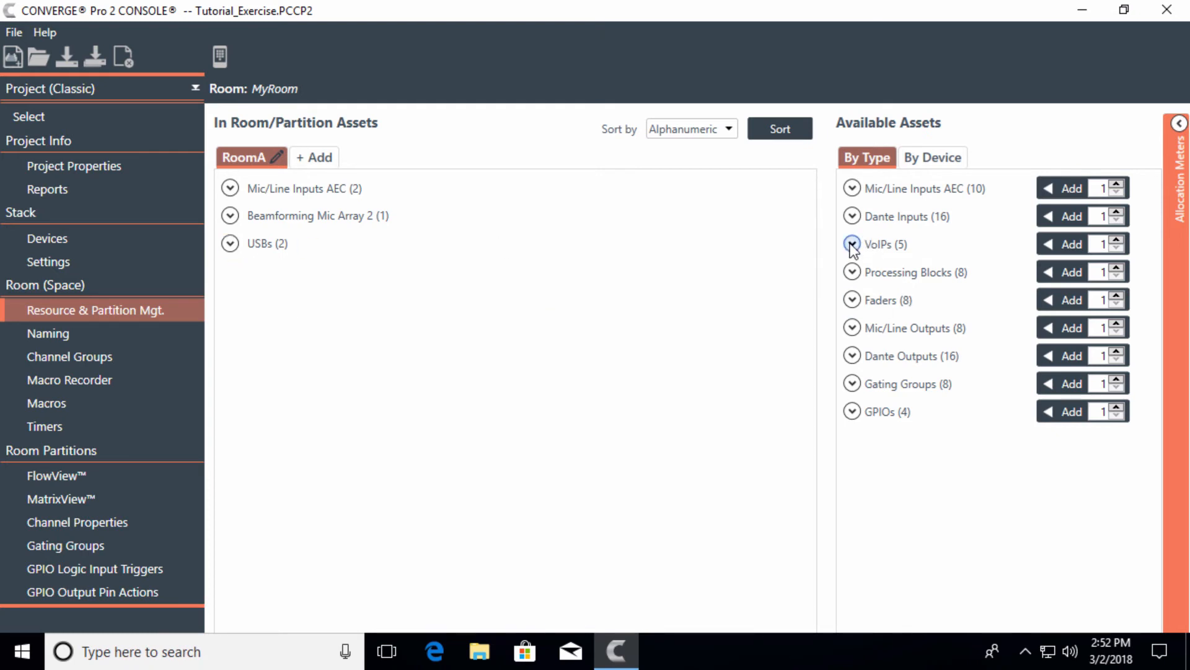
- Expand the VoIPs list to add VoIP_Phone1 to RoomA
click(851, 244)
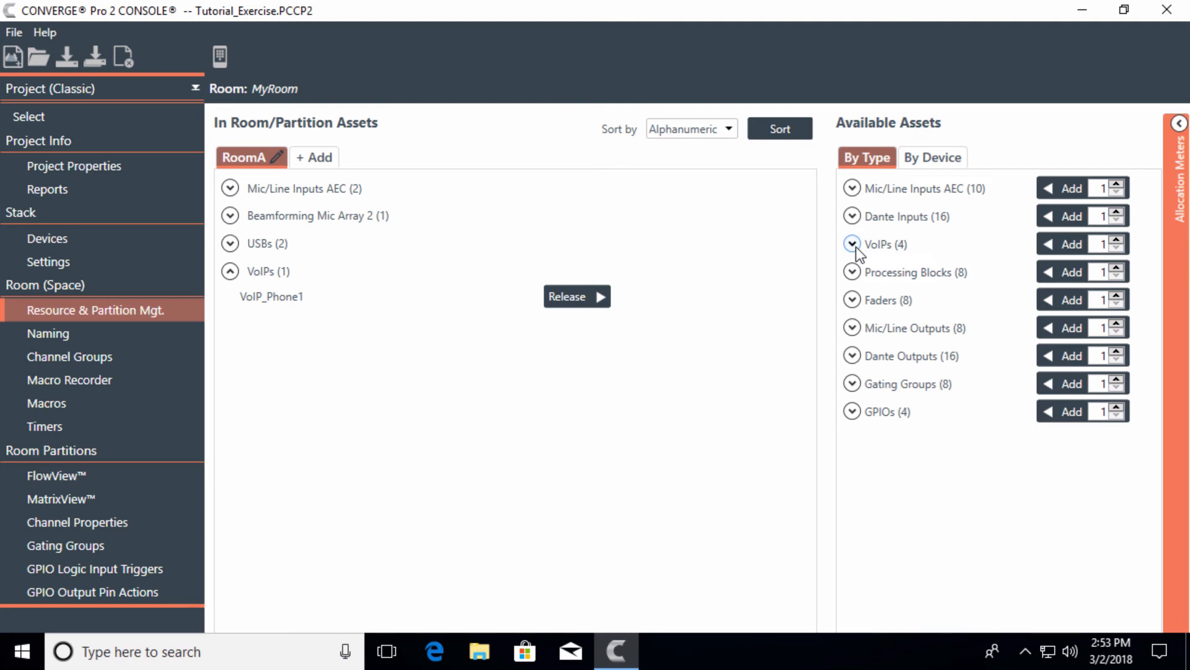
mouse_move(881, 307)
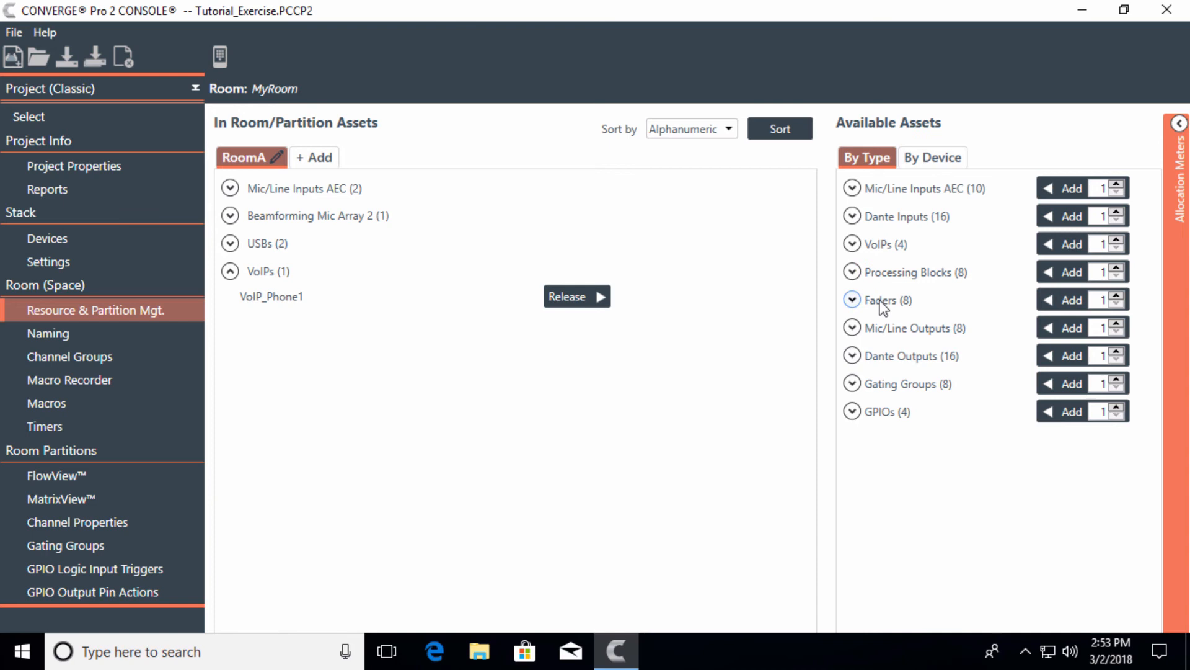
mouse_move(890, 311)
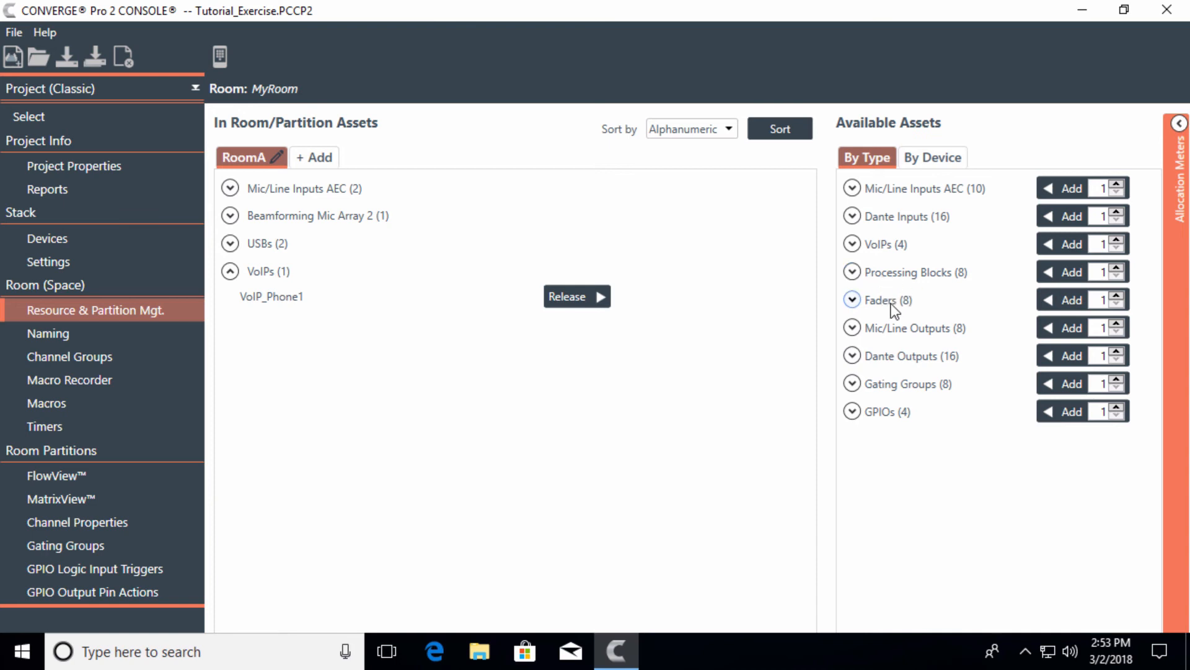
mouse_move(912, 327)
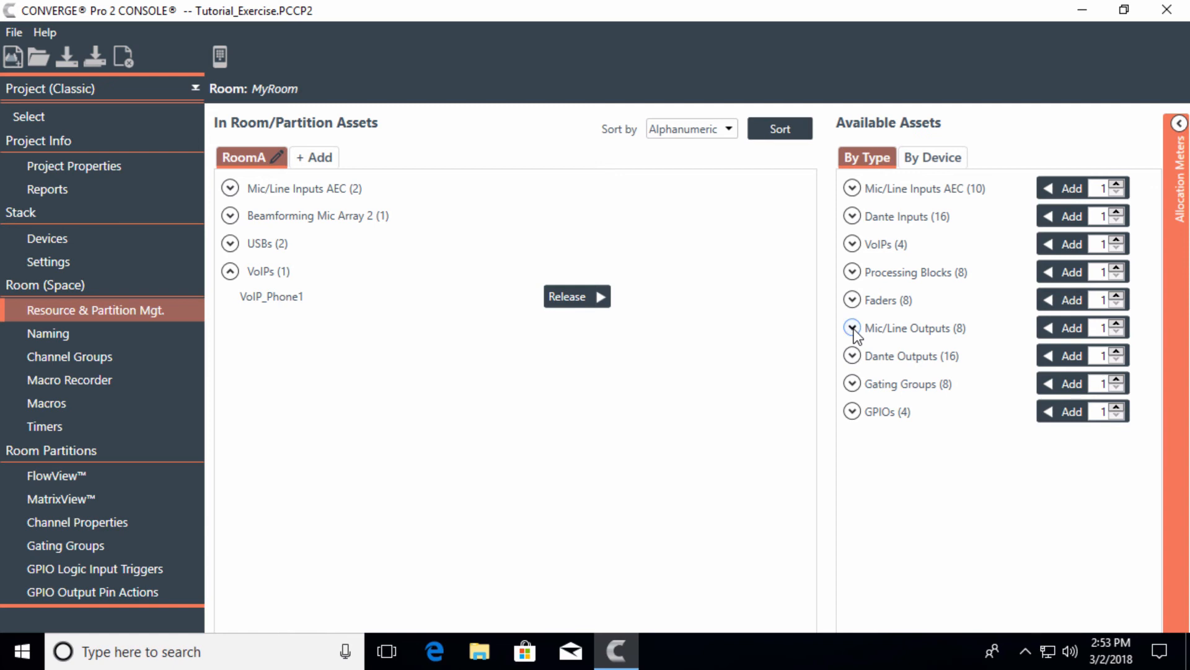
- Add MicLineOut 1 (Out_128VD_RoomA_01) to RoomA from Mic/Line Outputs
click(852, 327)
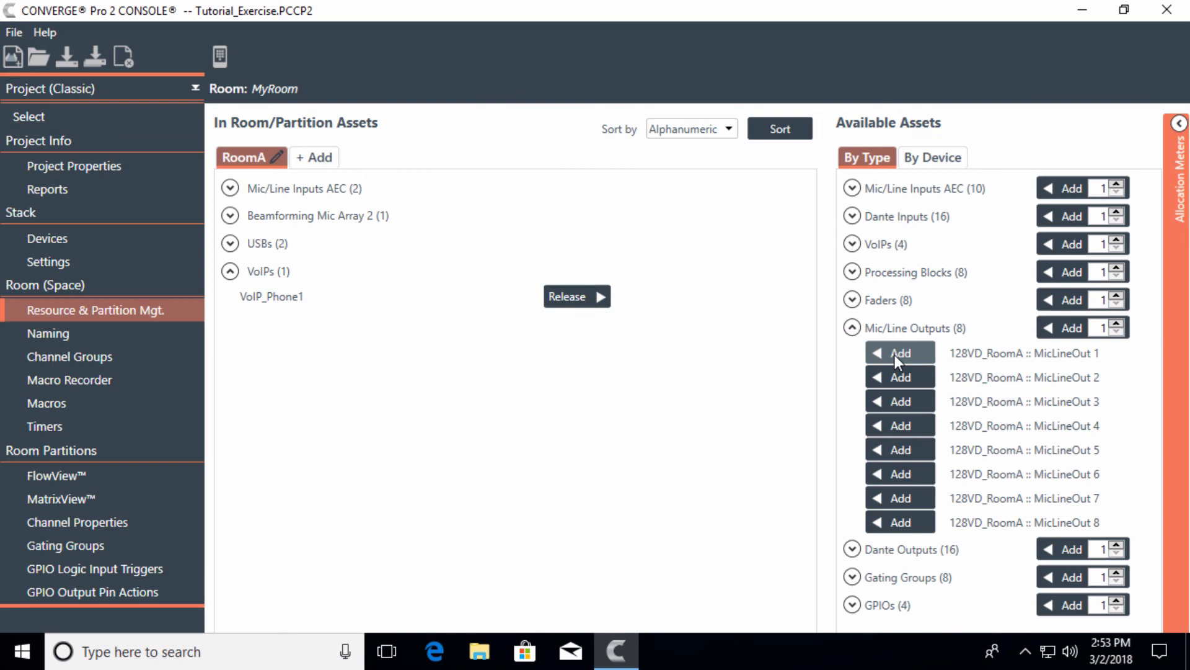
click(900, 352)
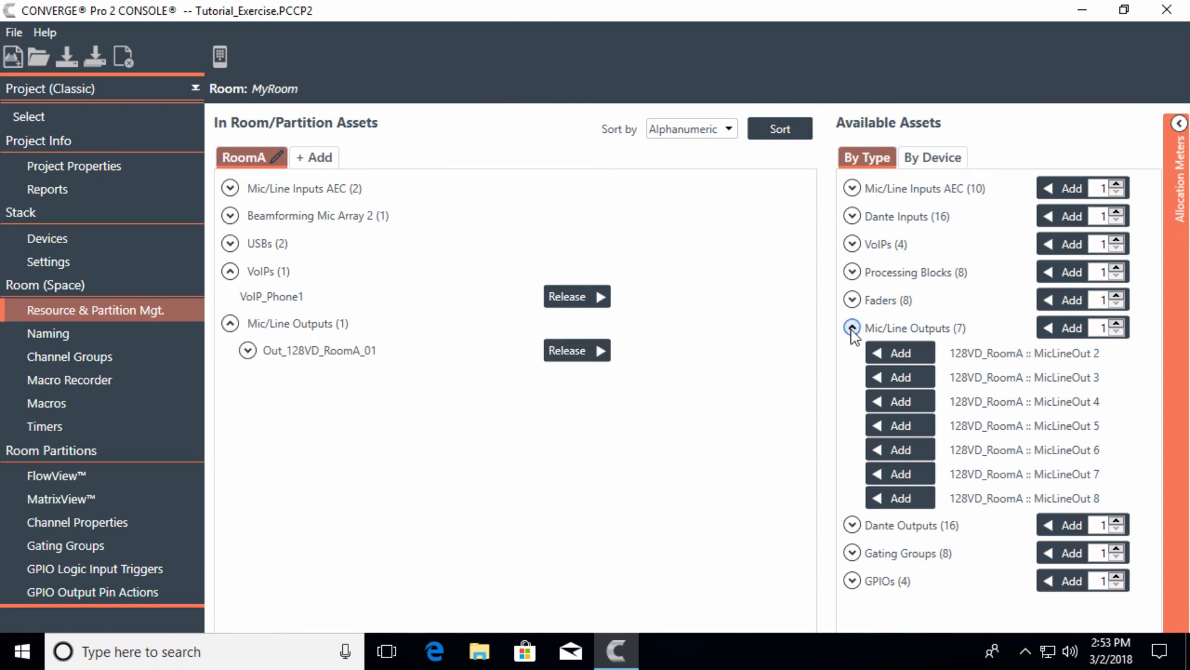
click(851, 328)
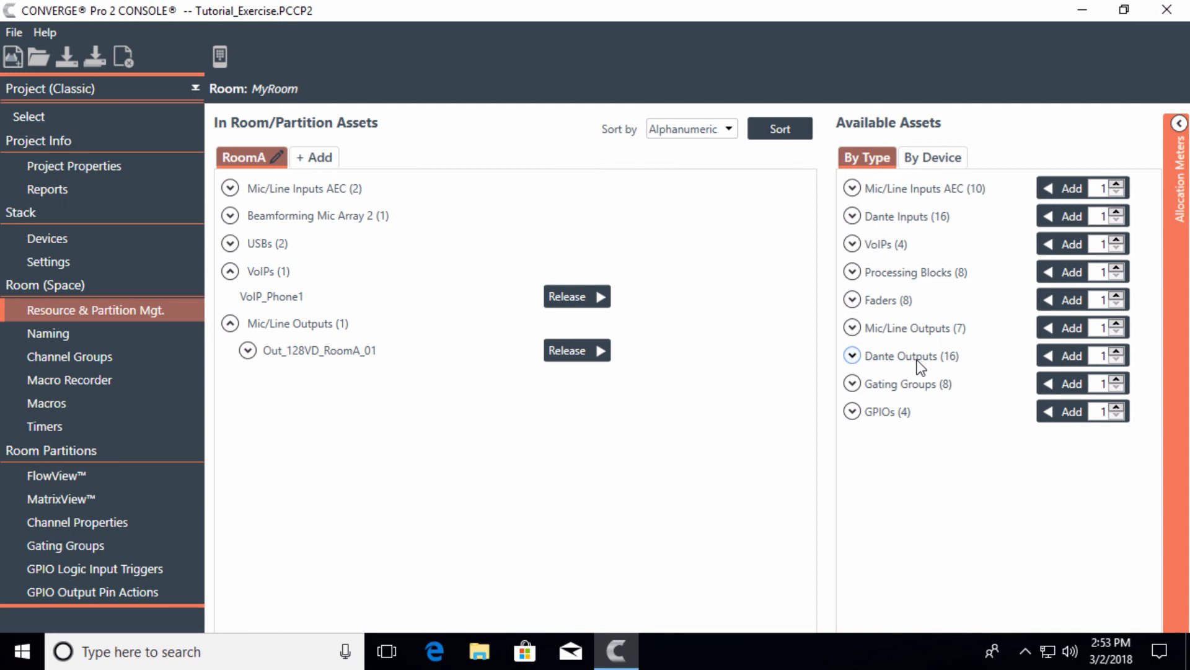
mouse_move(853, 393)
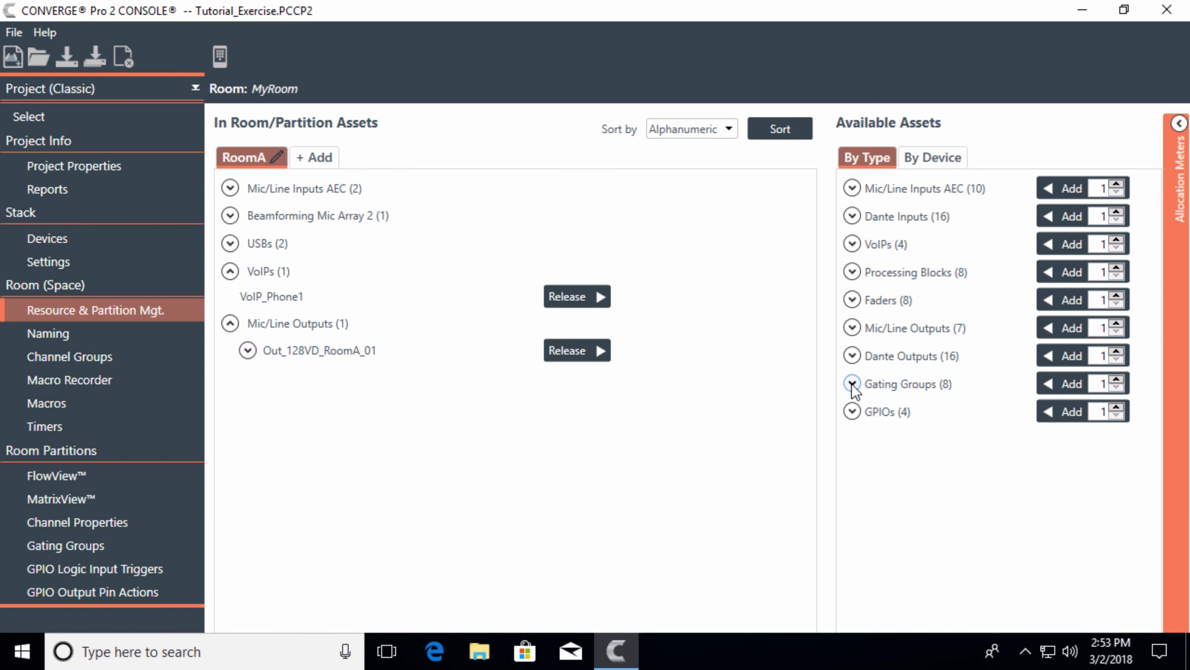
- Add Gating_Group_001 to RoomA from the Gating Groups list
click(852, 384)
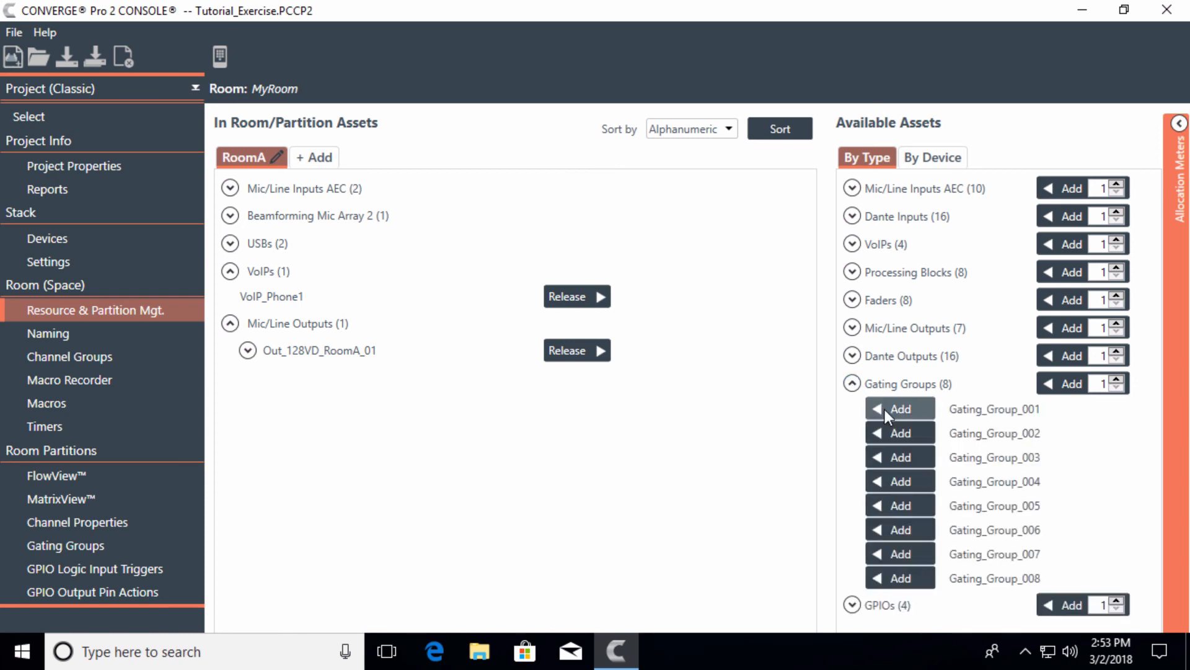
click(901, 408)
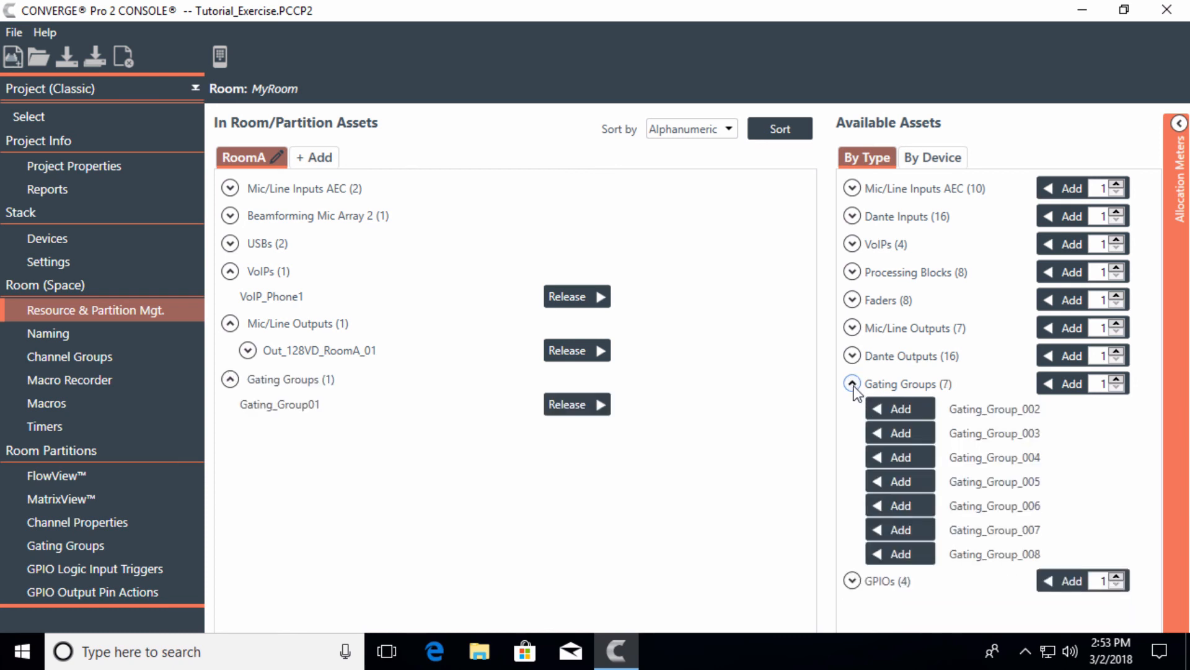
click(852, 383)
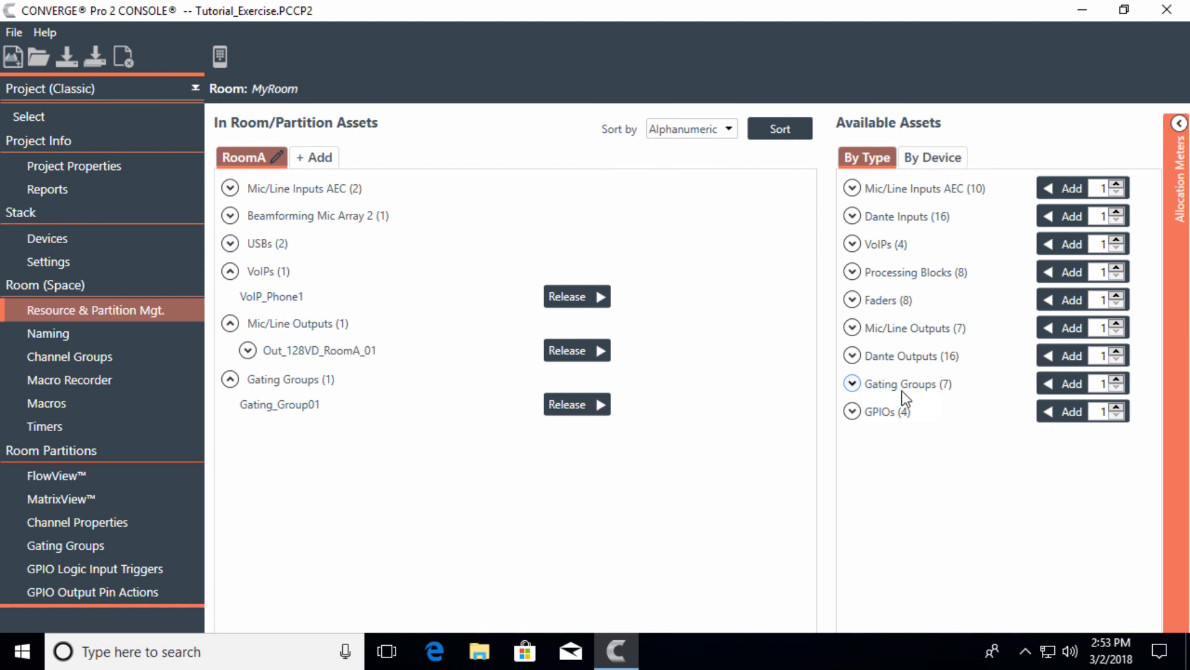
mouse_move(922, 397)
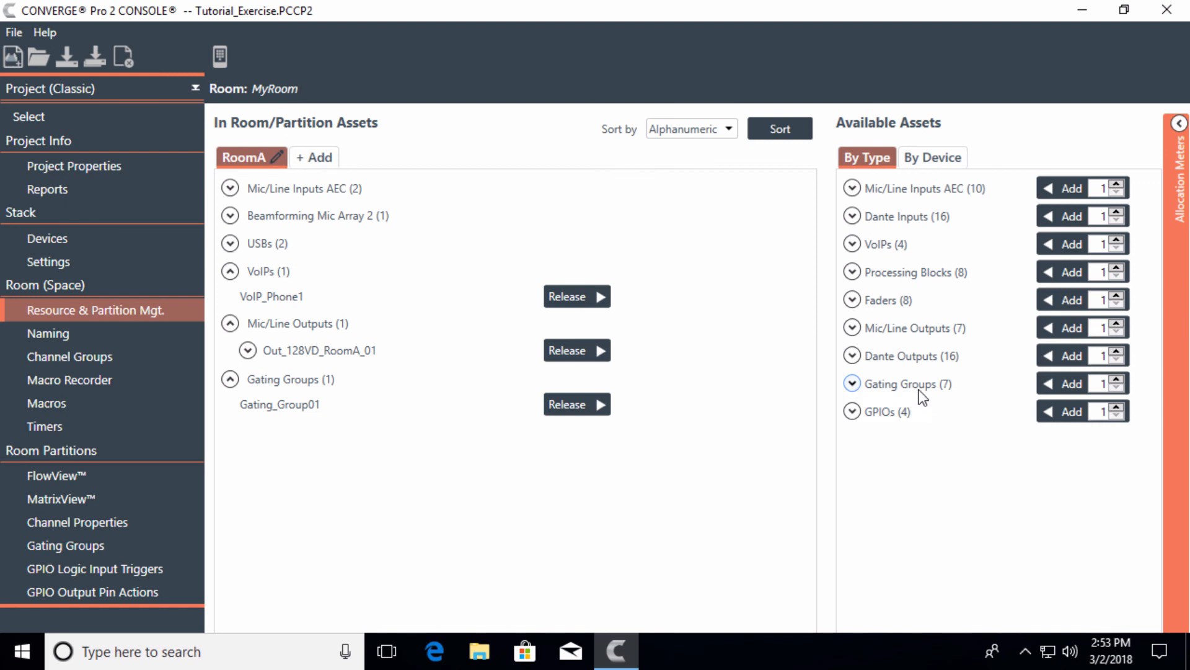
mouse_move(884, 435)
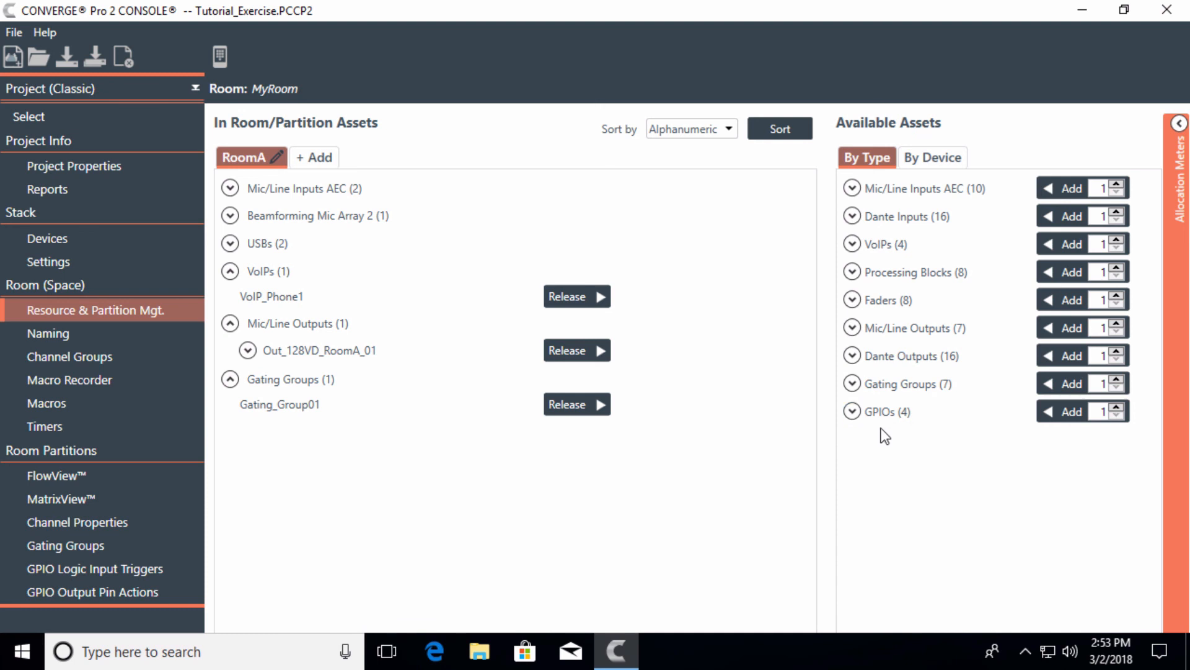
click(852, 411)
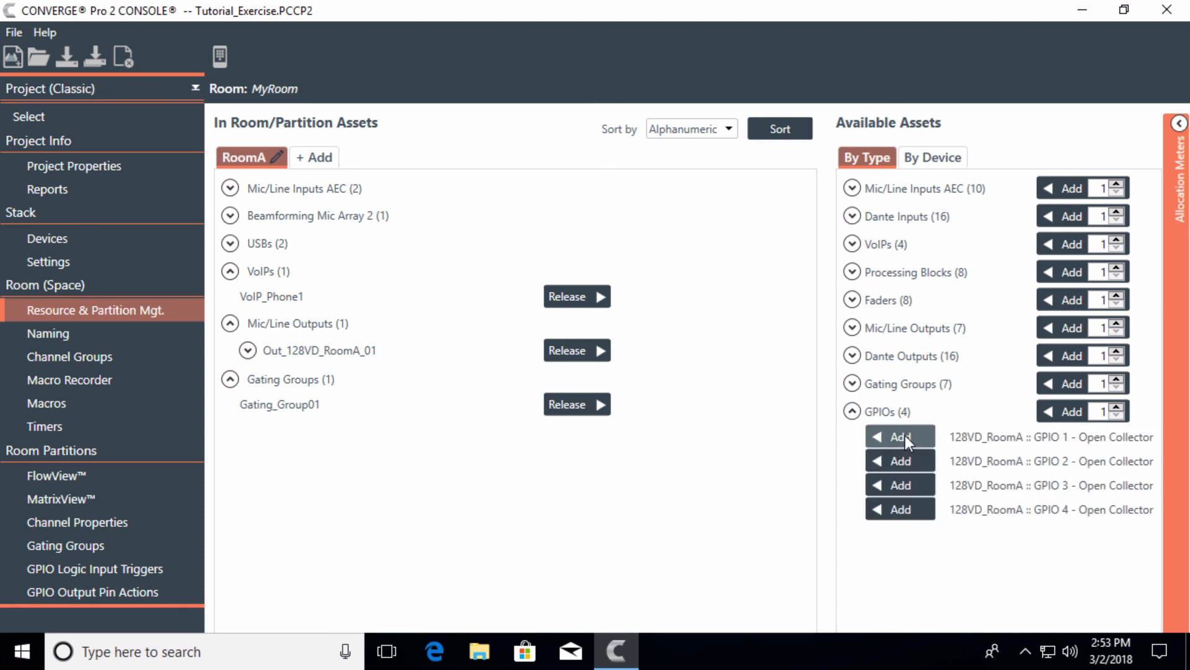
mouse_move(853, 416)
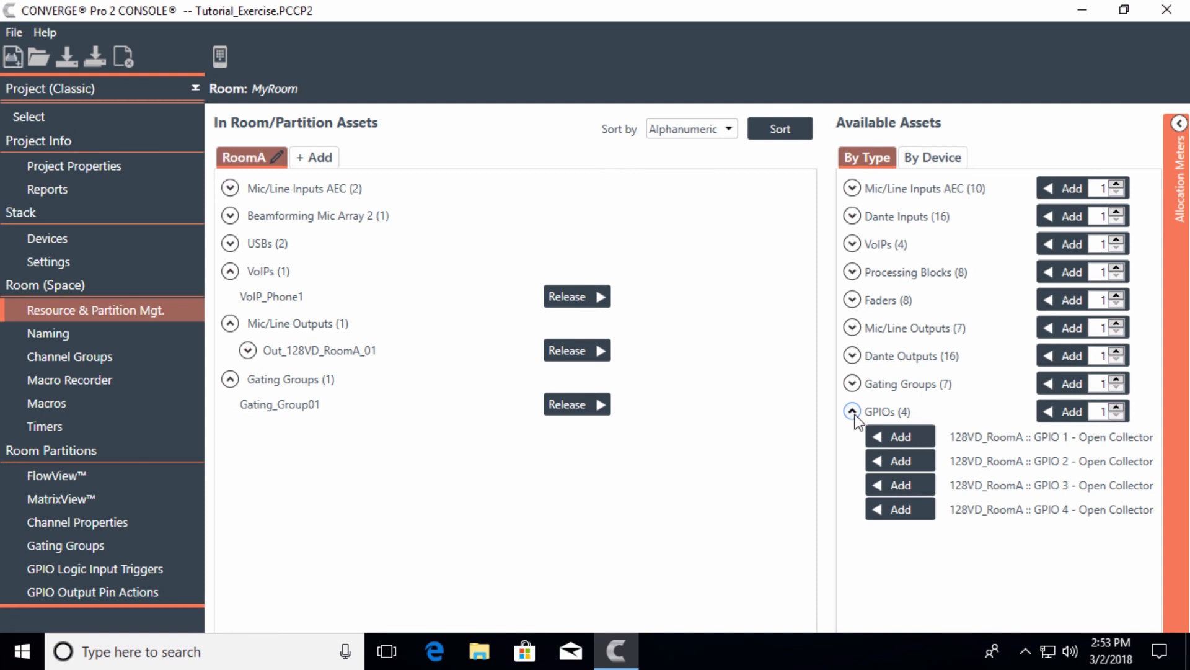
click(851, 410)
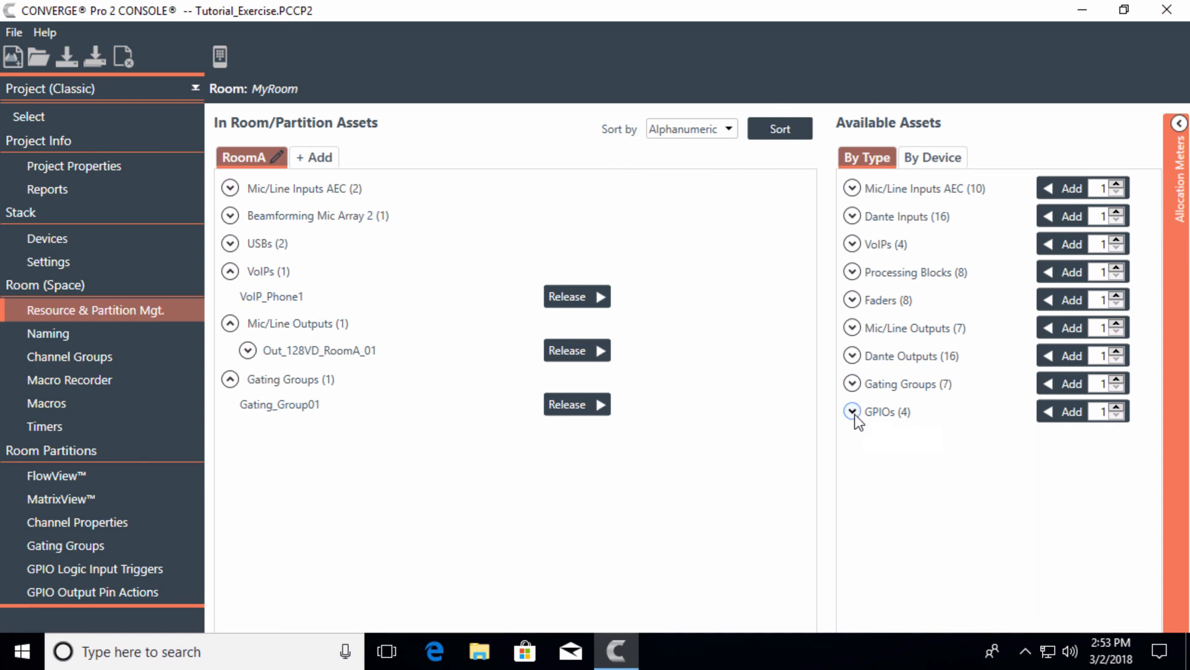
click(230, 271)
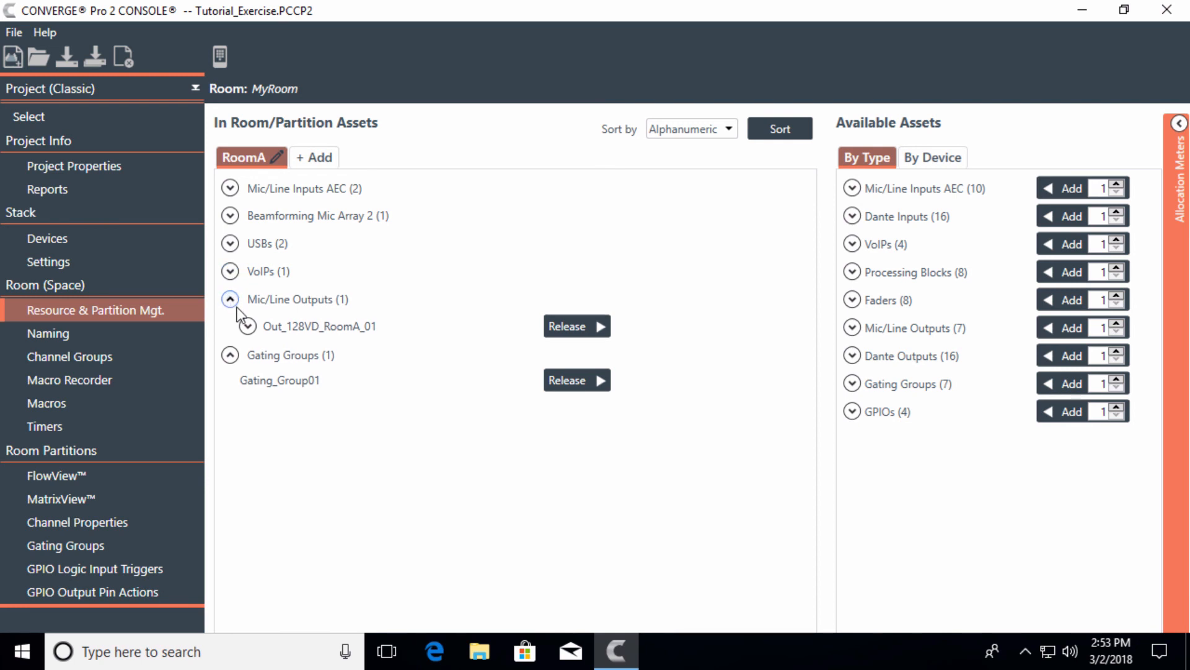